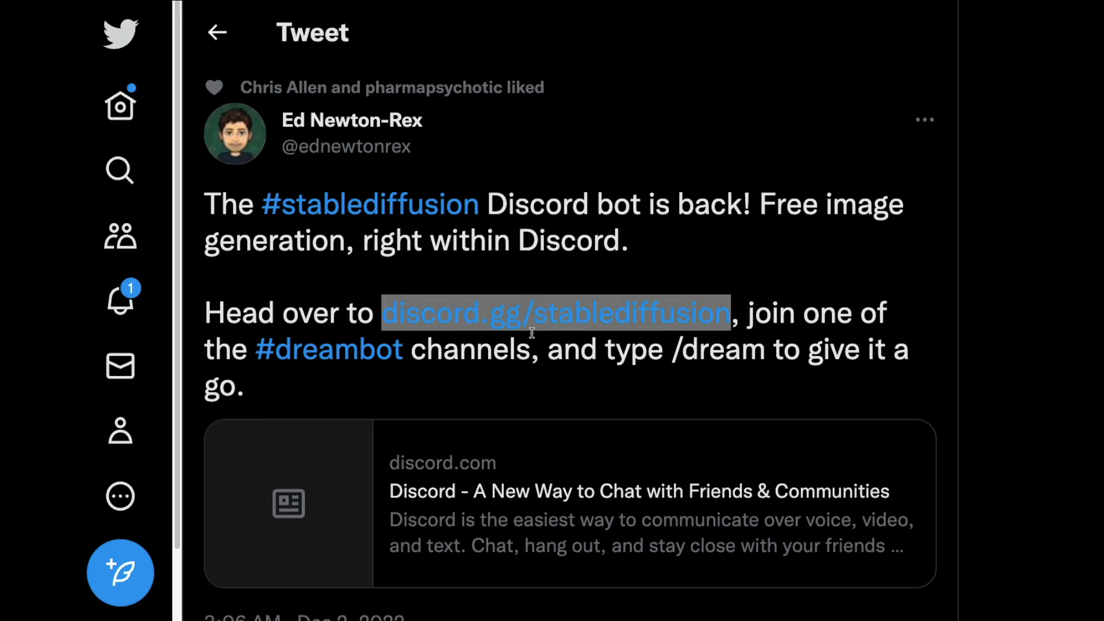
mouse_move(634, 341)
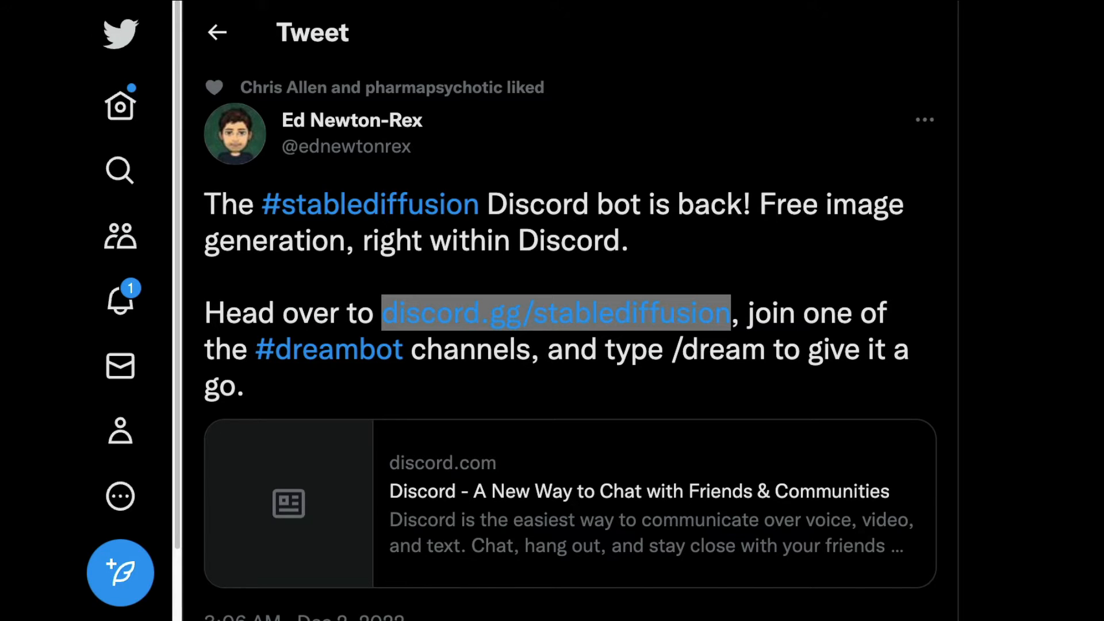
Open the dreambot-10 channel and start the /dream command.
left_click(556, 313)
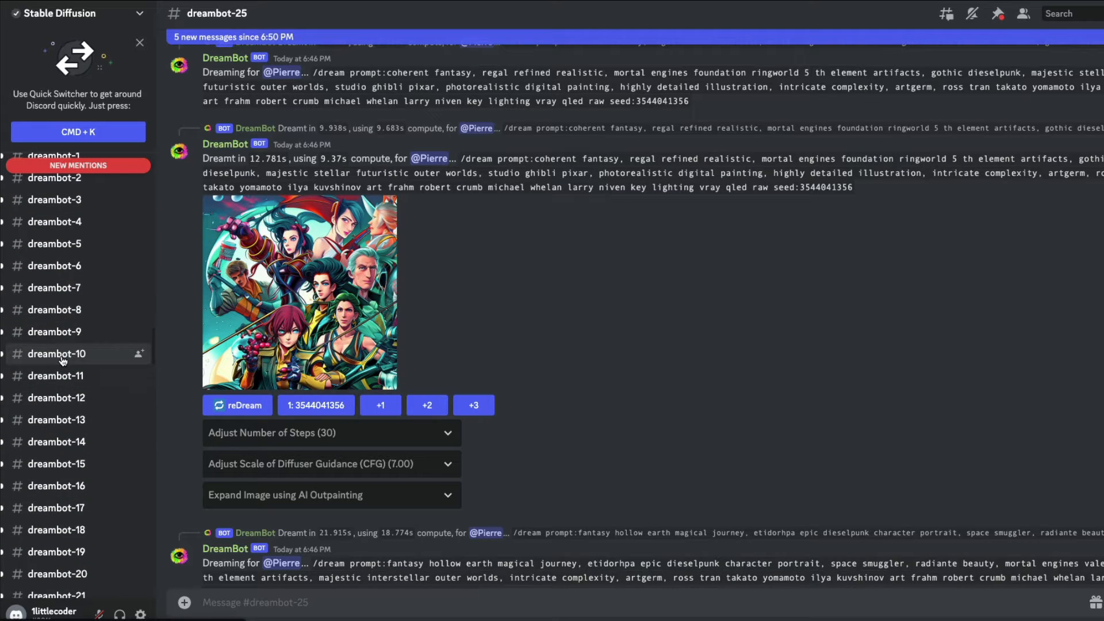
left_click(56, 354)
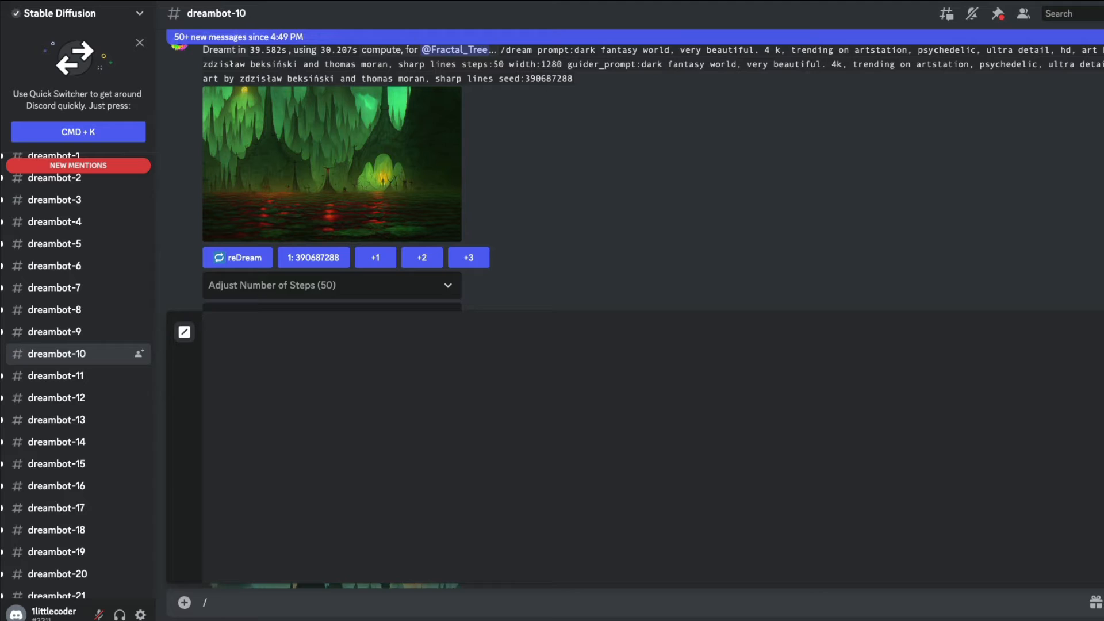
type("/dream")
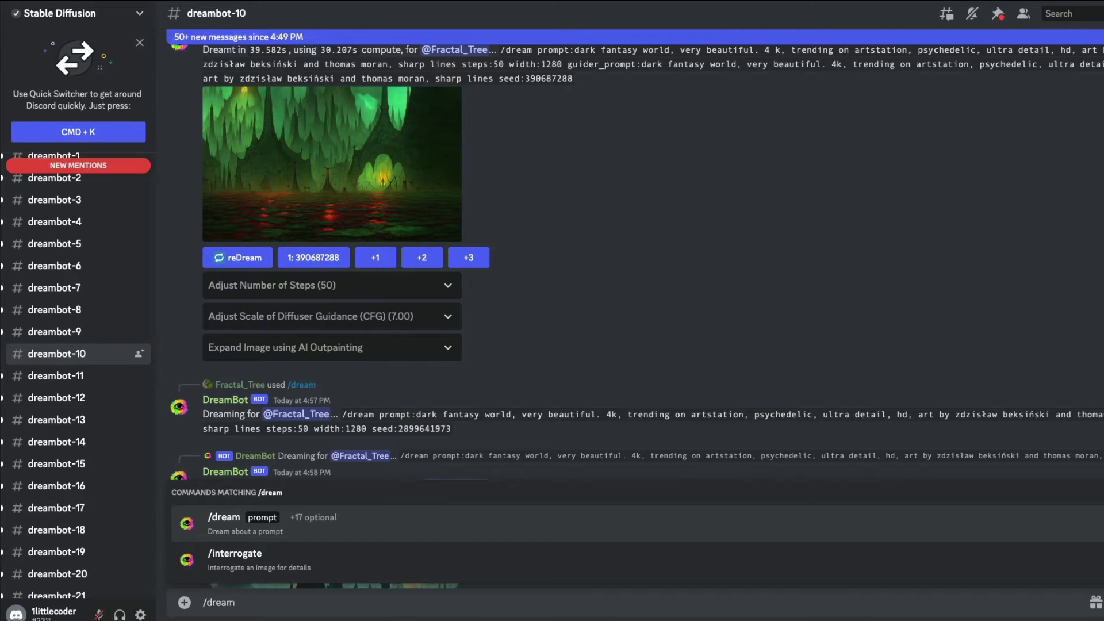
mouse_move(289, 570)
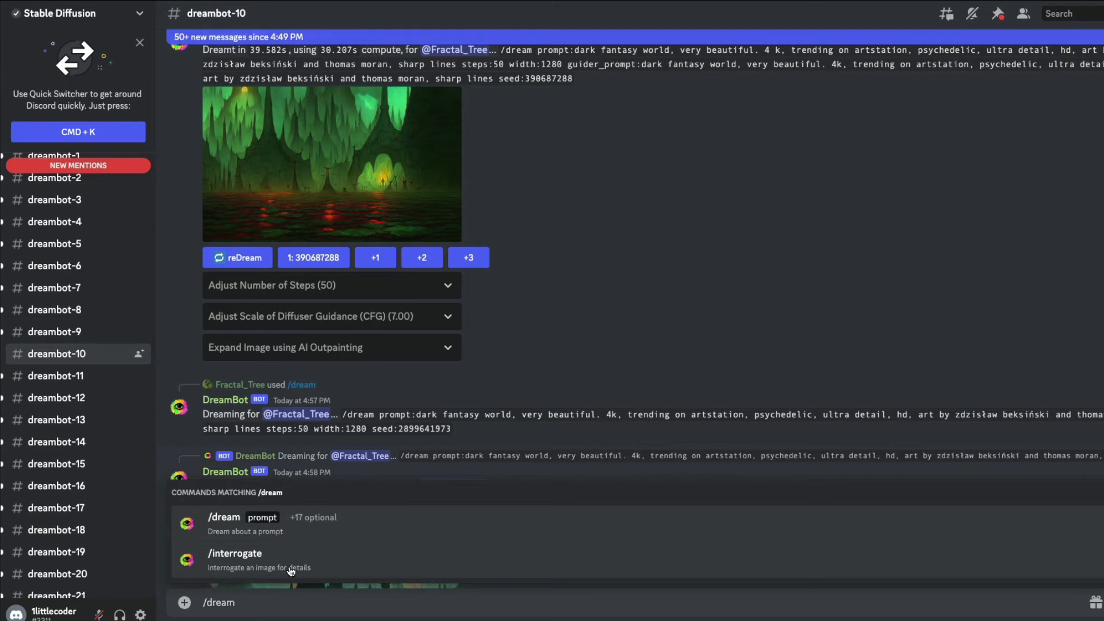
mouse_move(257, 523)
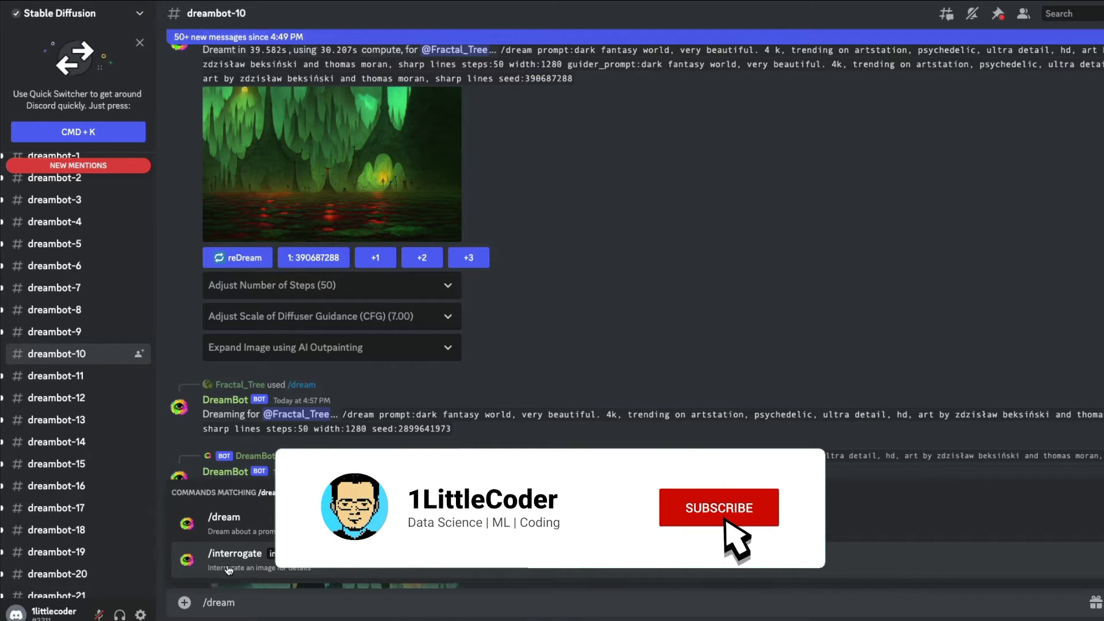
left_click(718, 508)
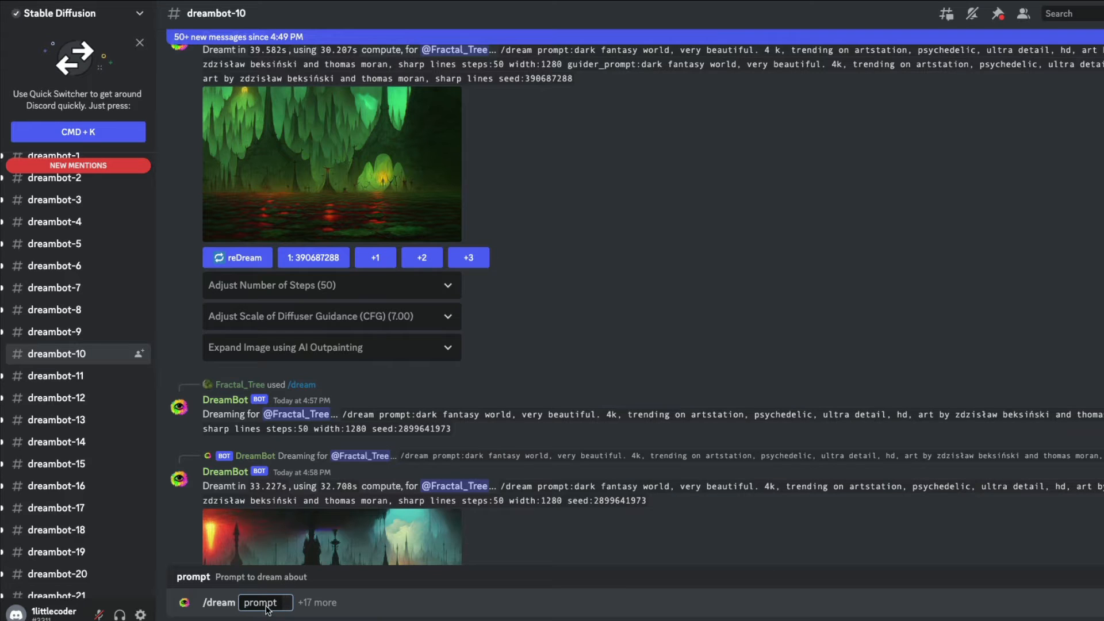
mouse_move(235, 588)
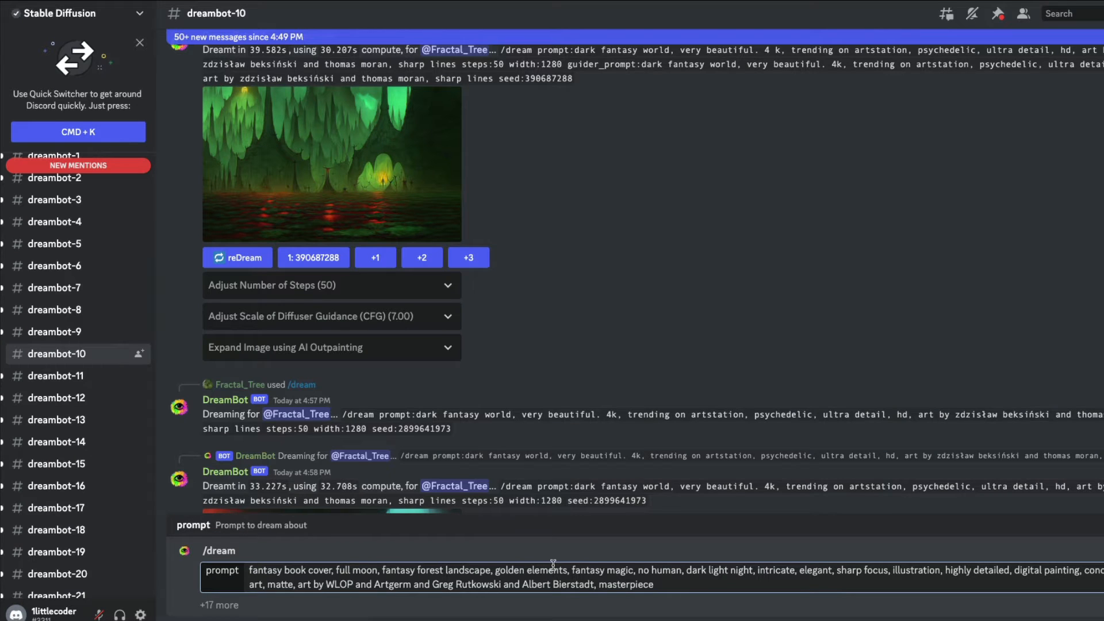
mouse_move(712, 573)
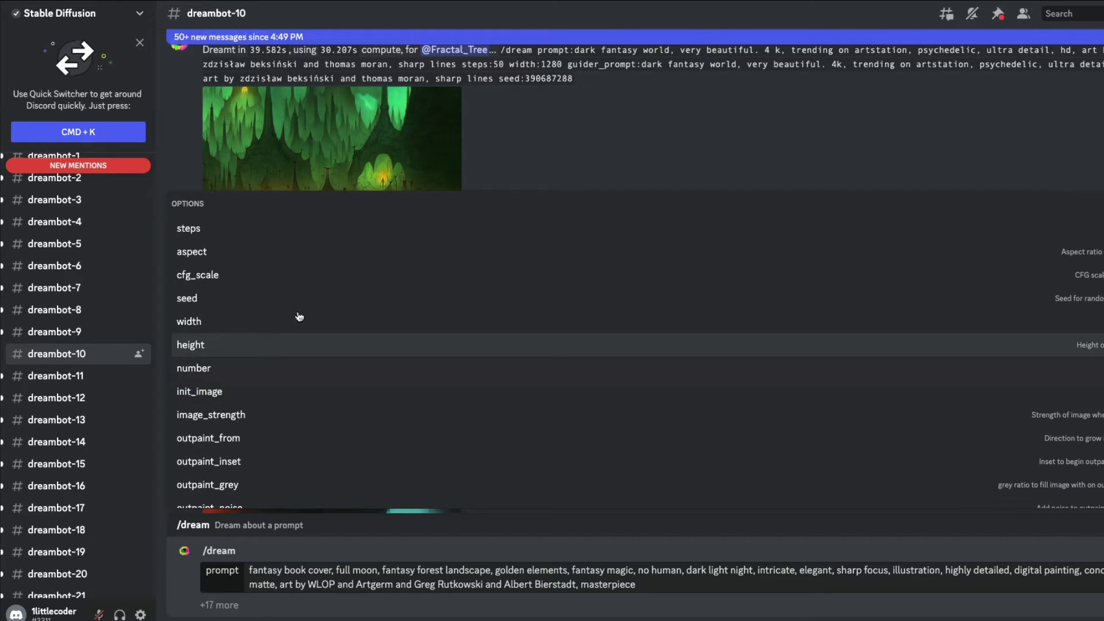
mouse_move(231, 238)
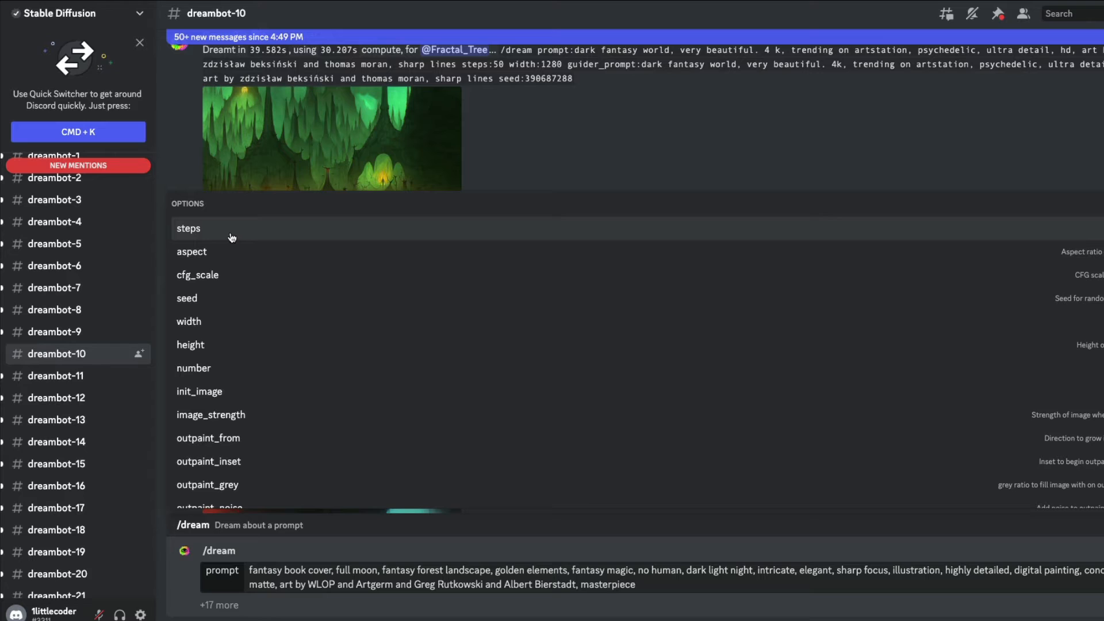
mouse_move(231, 254)
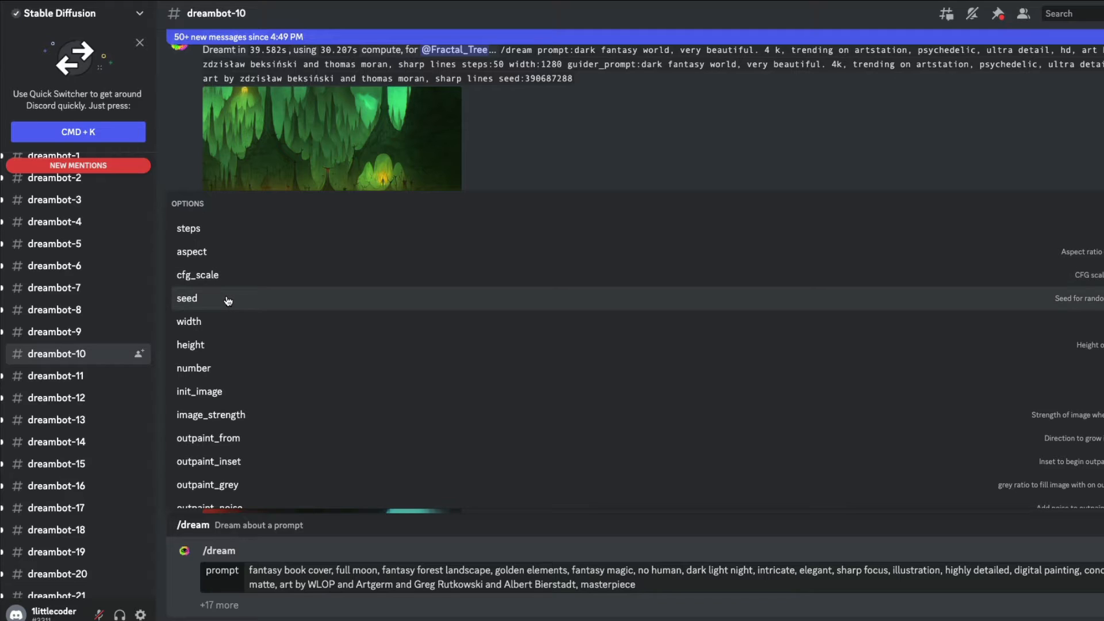
mouse_move(226, 369)
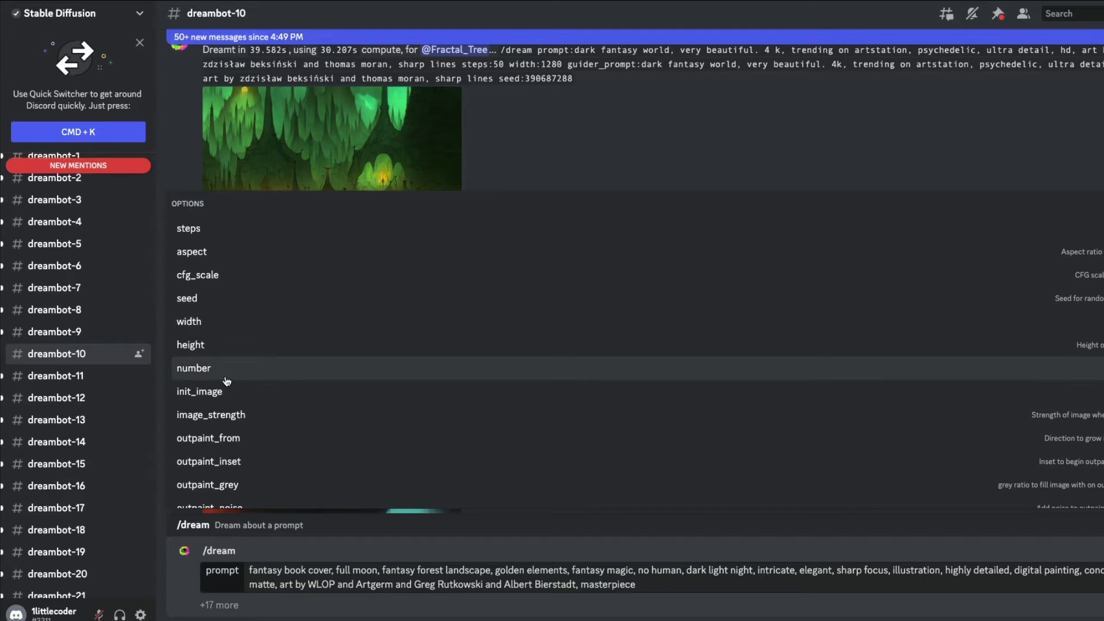
mouse_move(202, 391)
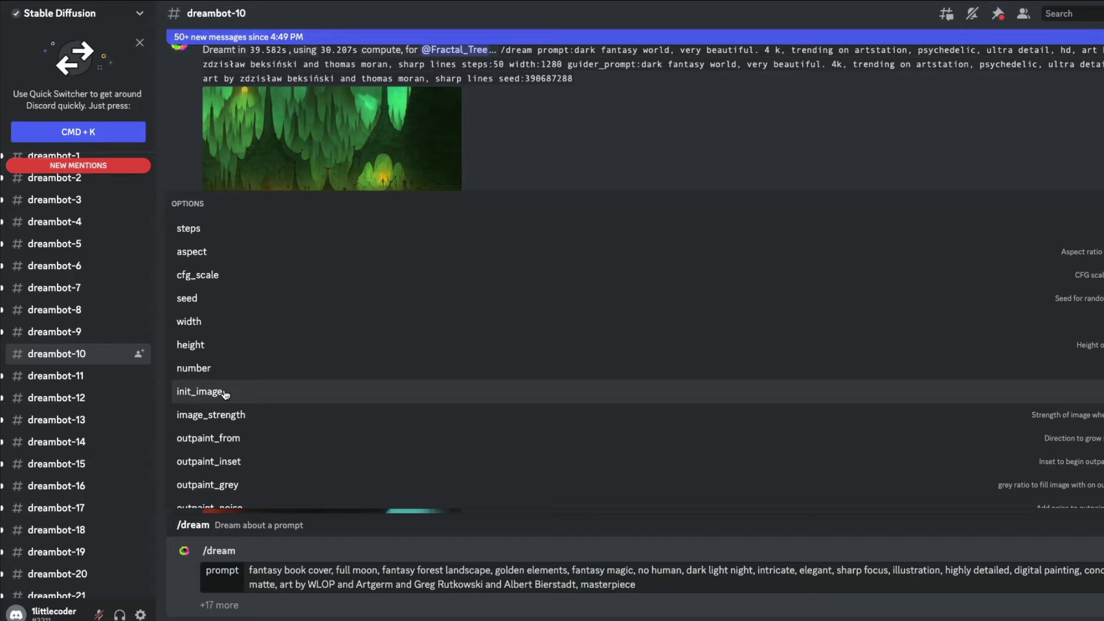
mouse_move(236, 418)
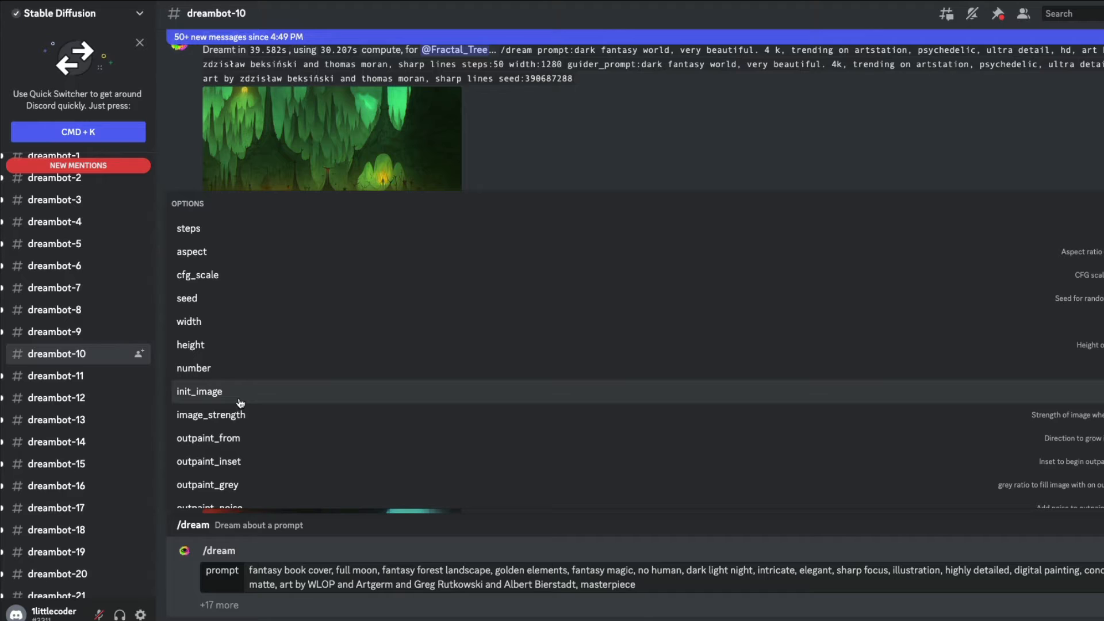
Scroll through the /dream request holding the fantasy book cover, full moon forest prompt.
scroll("down", 3)
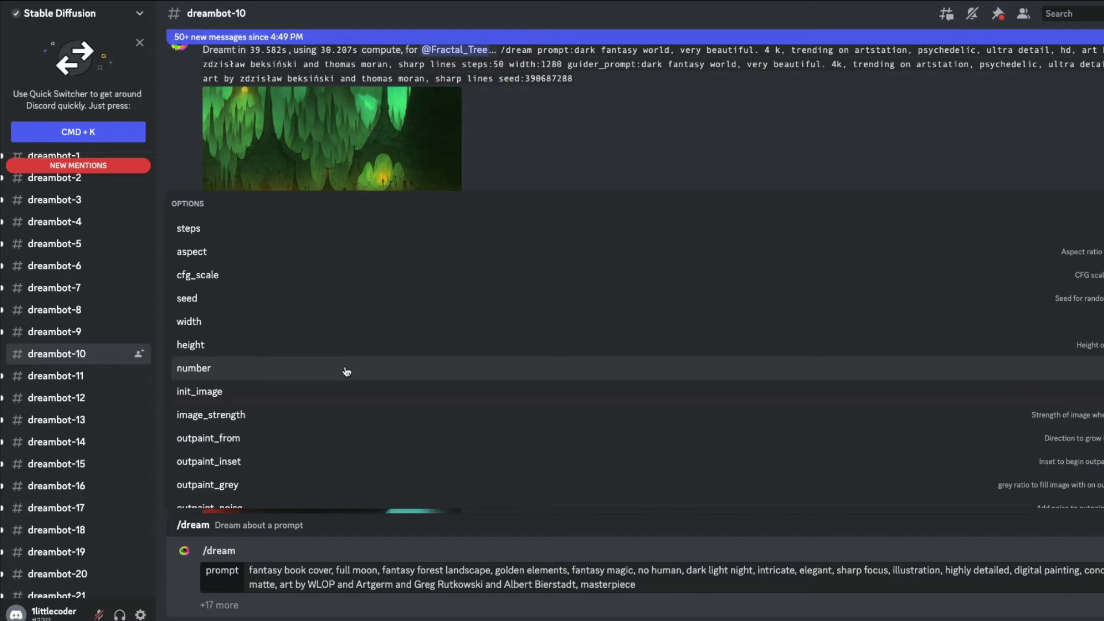
mouse_move(258, 236)
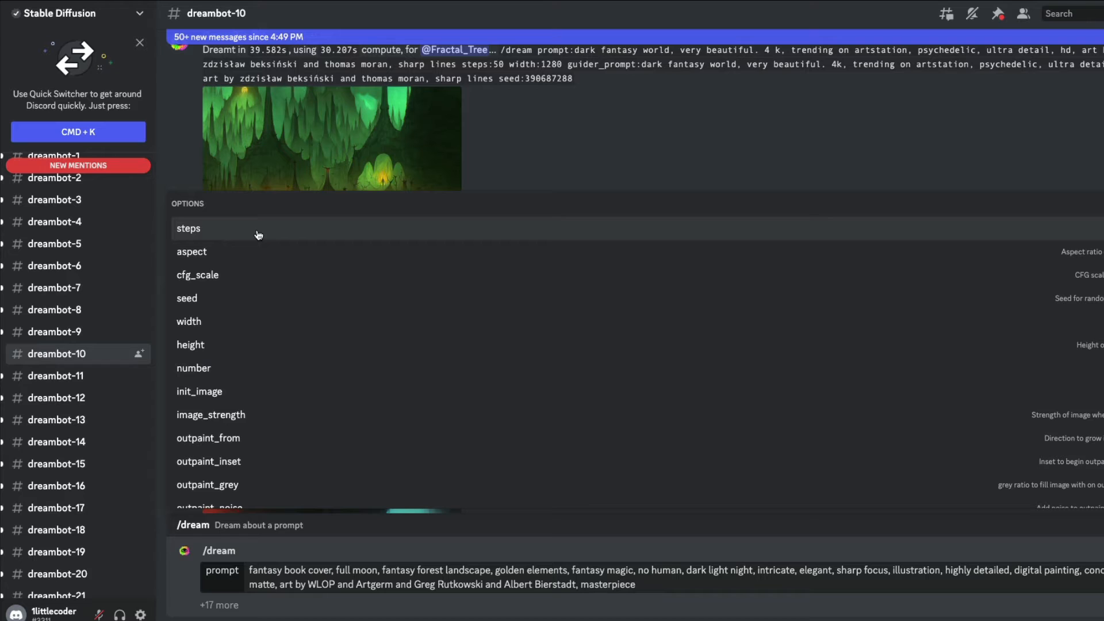
scroll("down", 3)
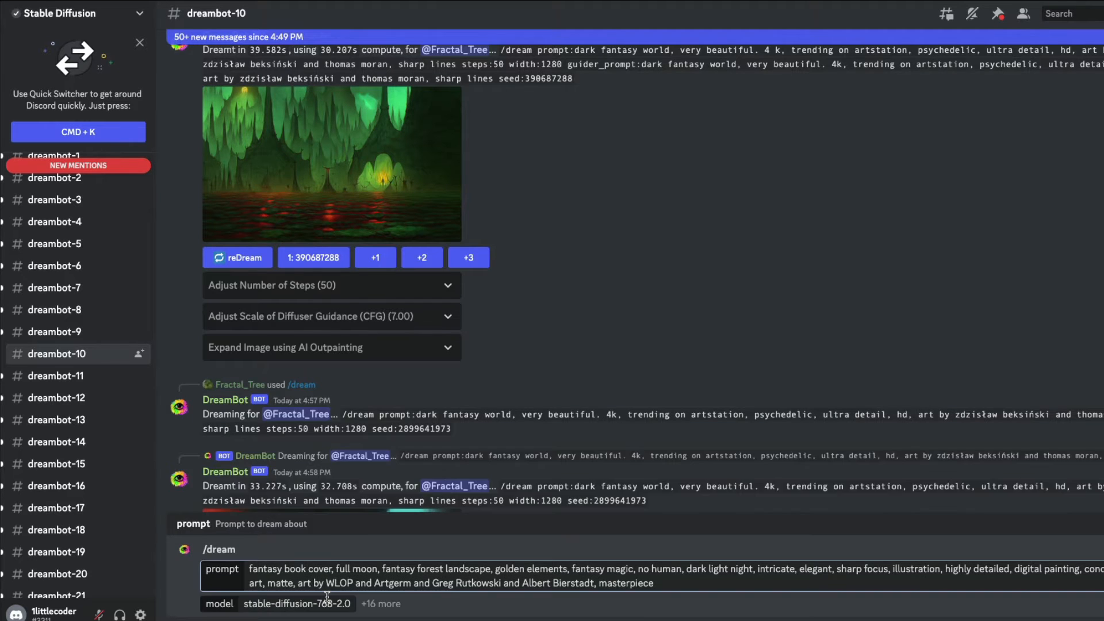
Add seed 42 to the dream request and add a steps option.
left_click(295, 604)
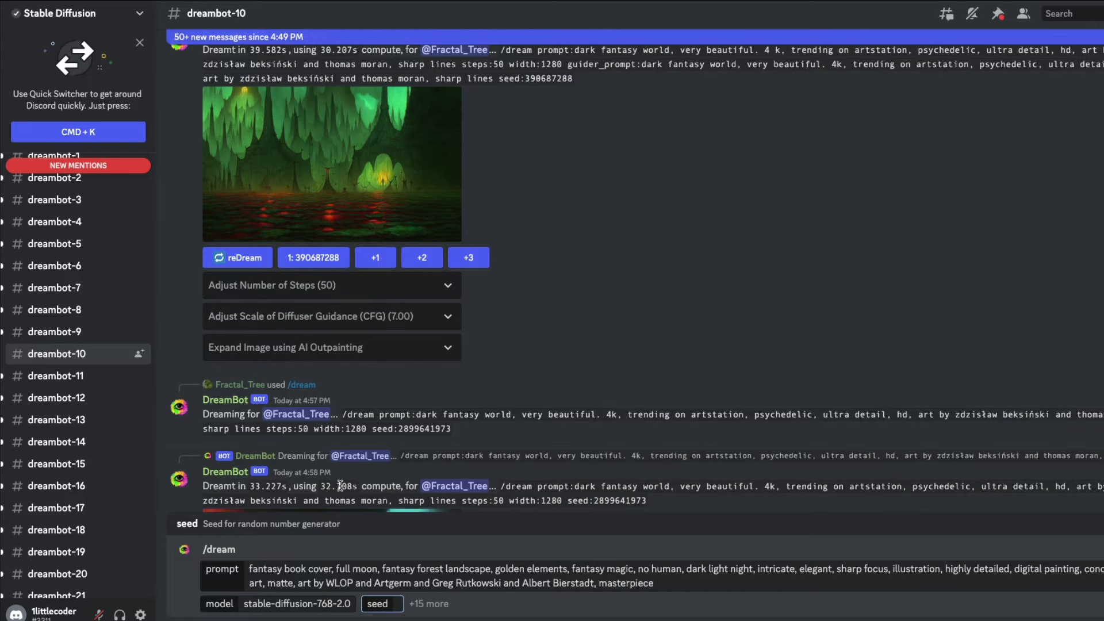
type("42")
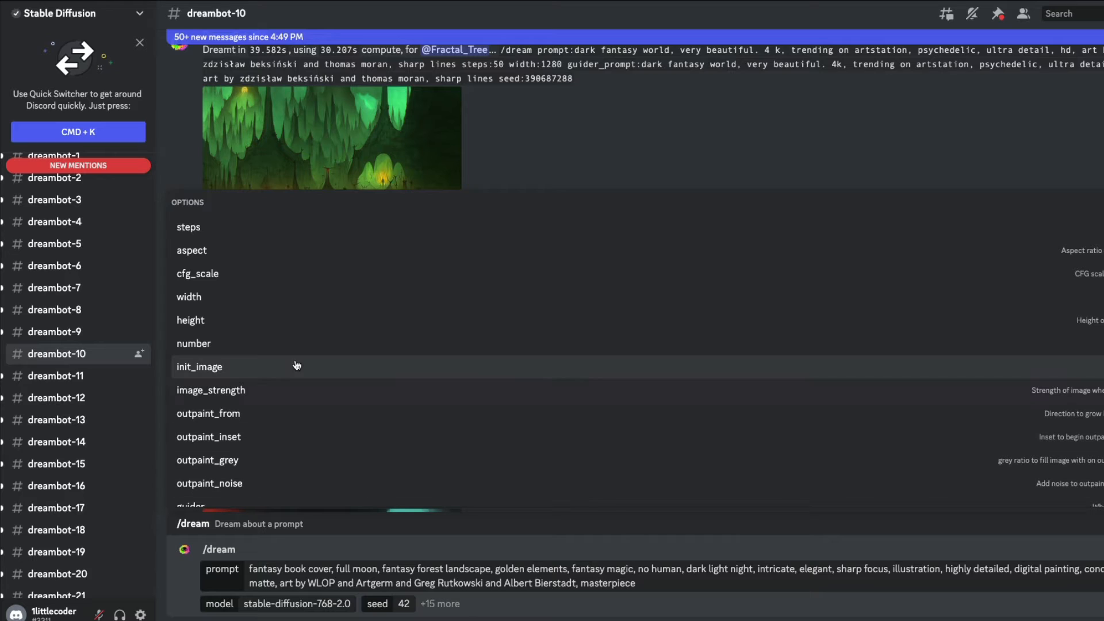
mouse_move(301, 364)
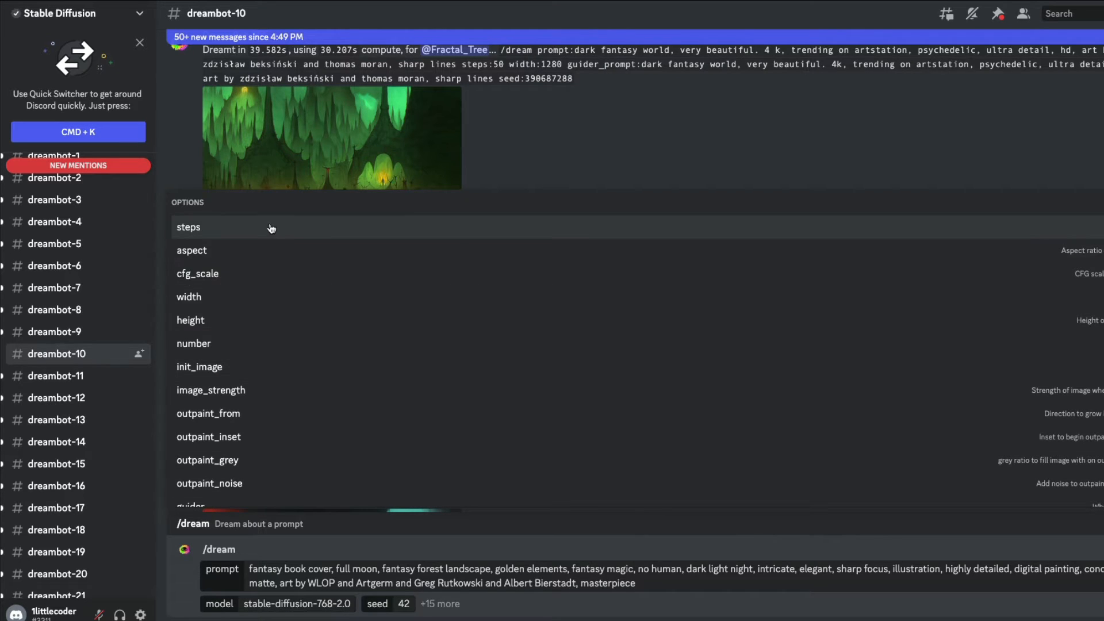
left_click(188, 226)
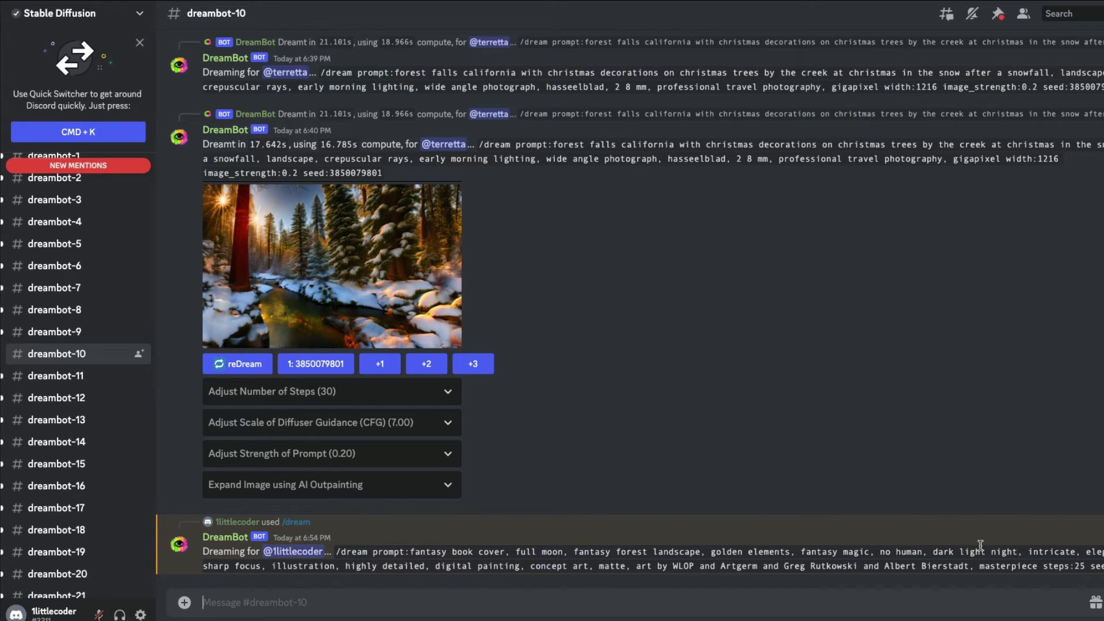
mouse_move(571, 536)
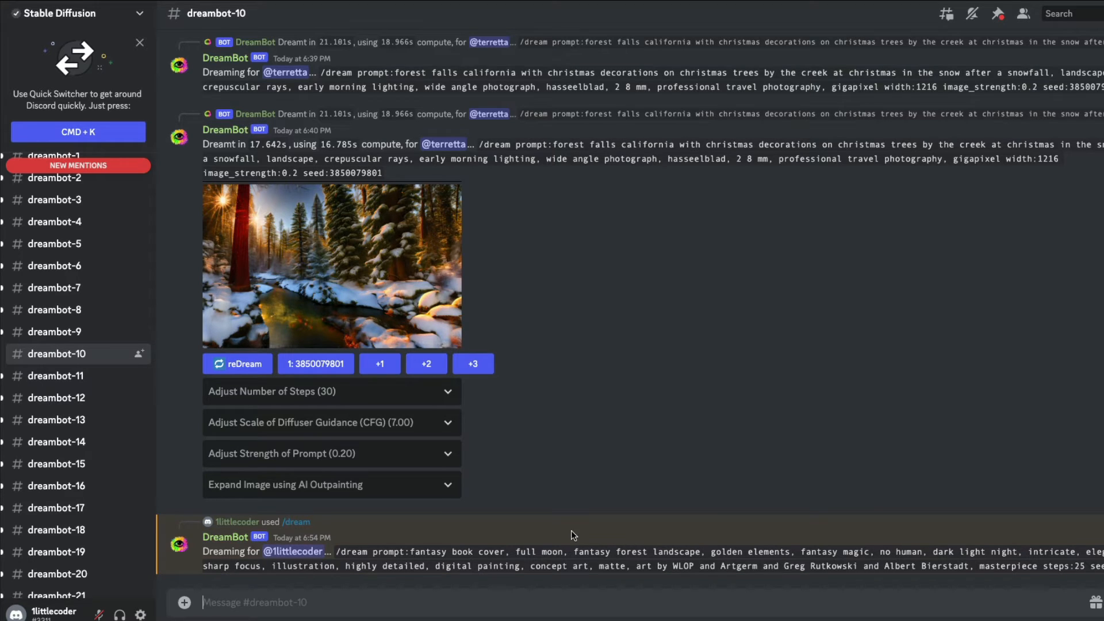
View the seed 42 glowing castle forest image enlarged, then close the preview.
scroll("down", 3)
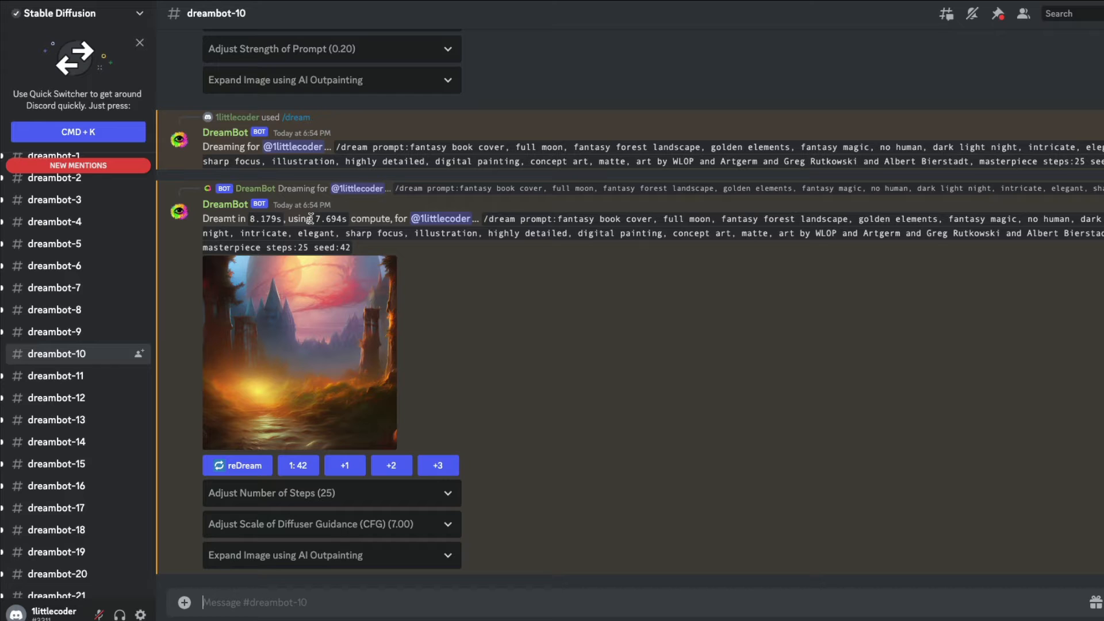
mouse_move(366, 219)
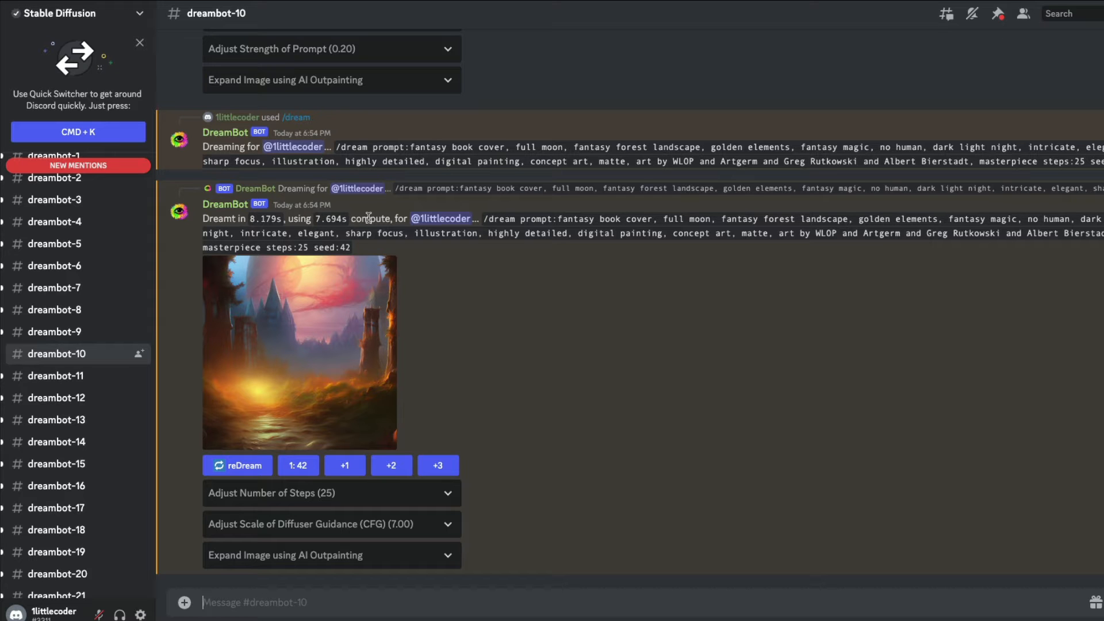
left_click(299, 352)
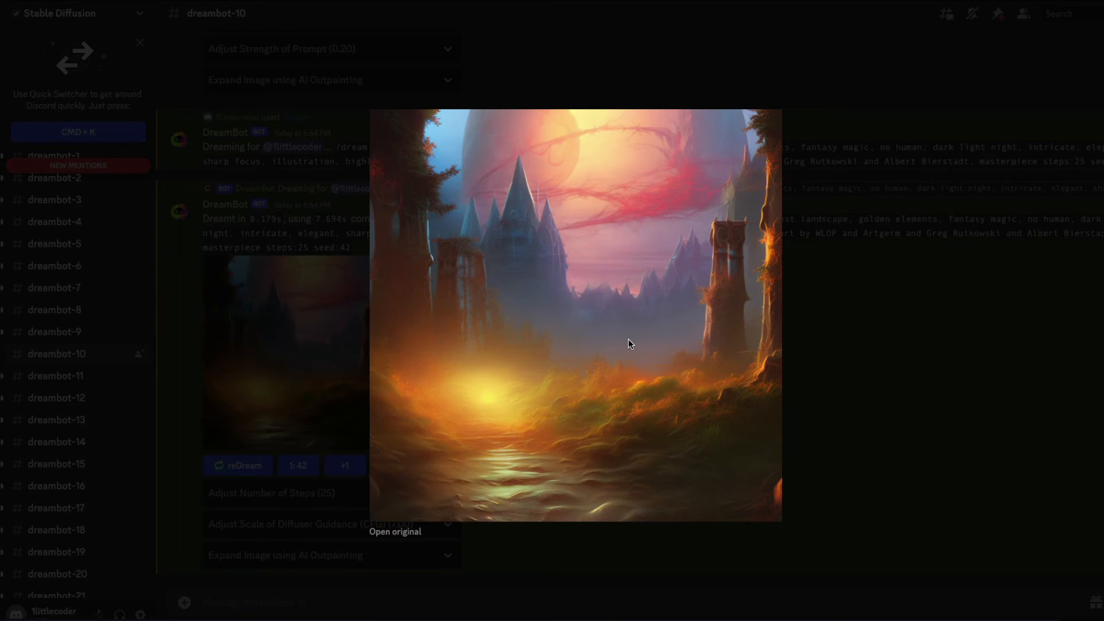
left_click(628, 343)
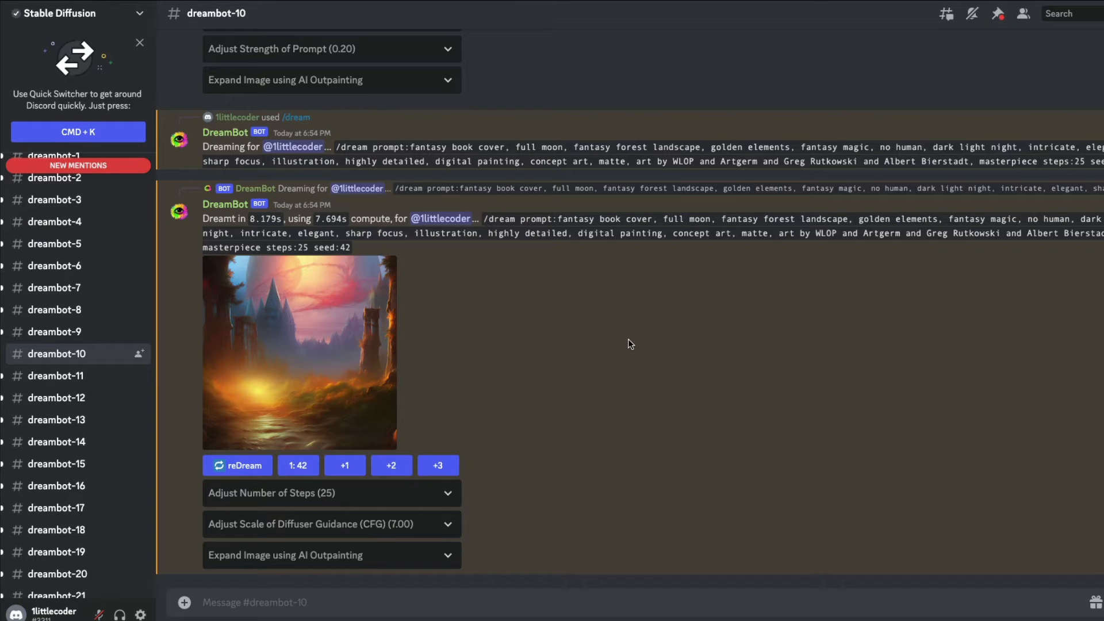
mouse_move(502, 330)
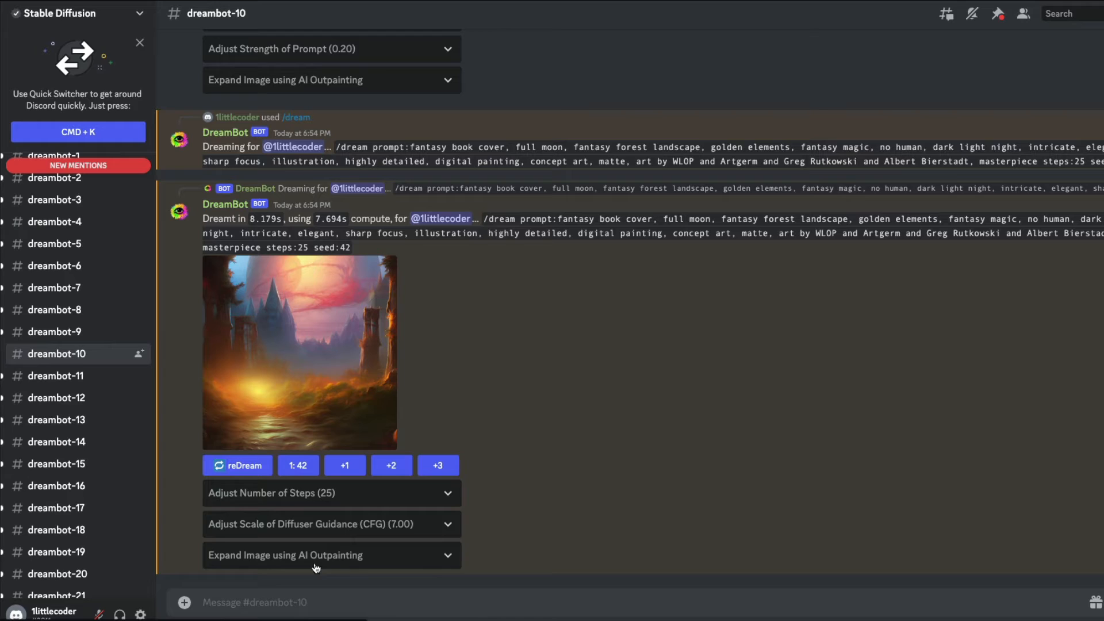
left_click(331, 493)
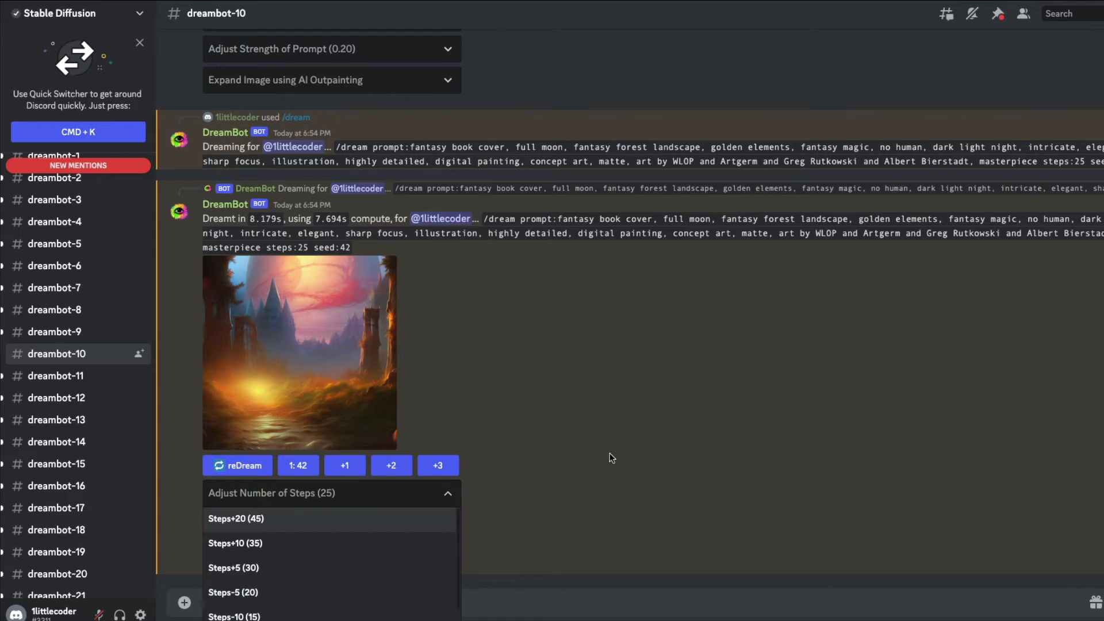
left_click(331, 492)
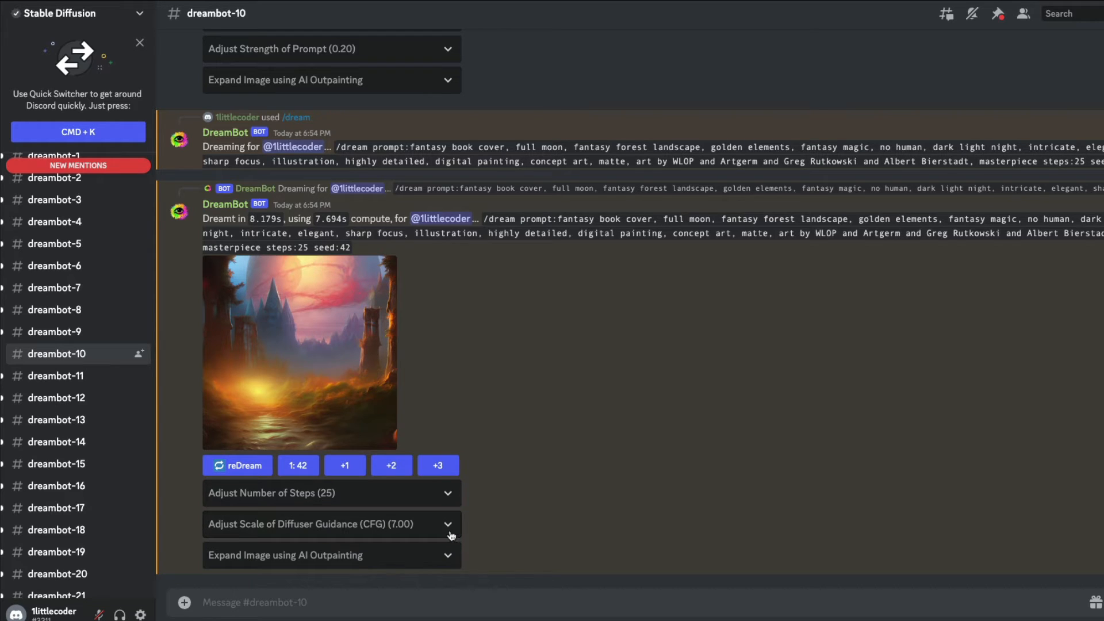
left_click(331, 523)
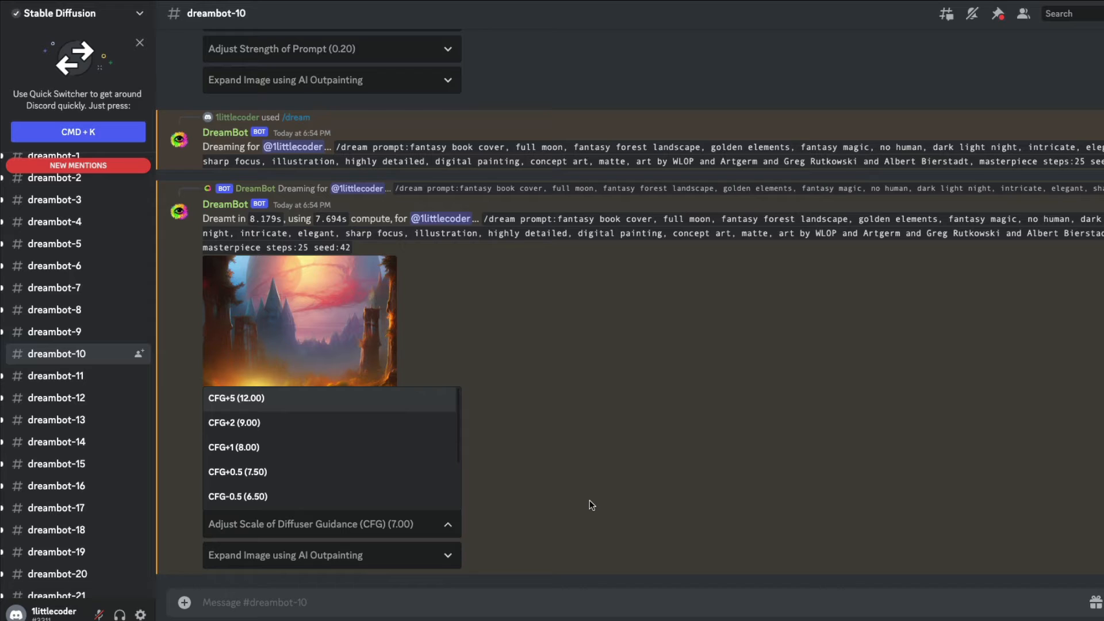
left_click(331, 524)
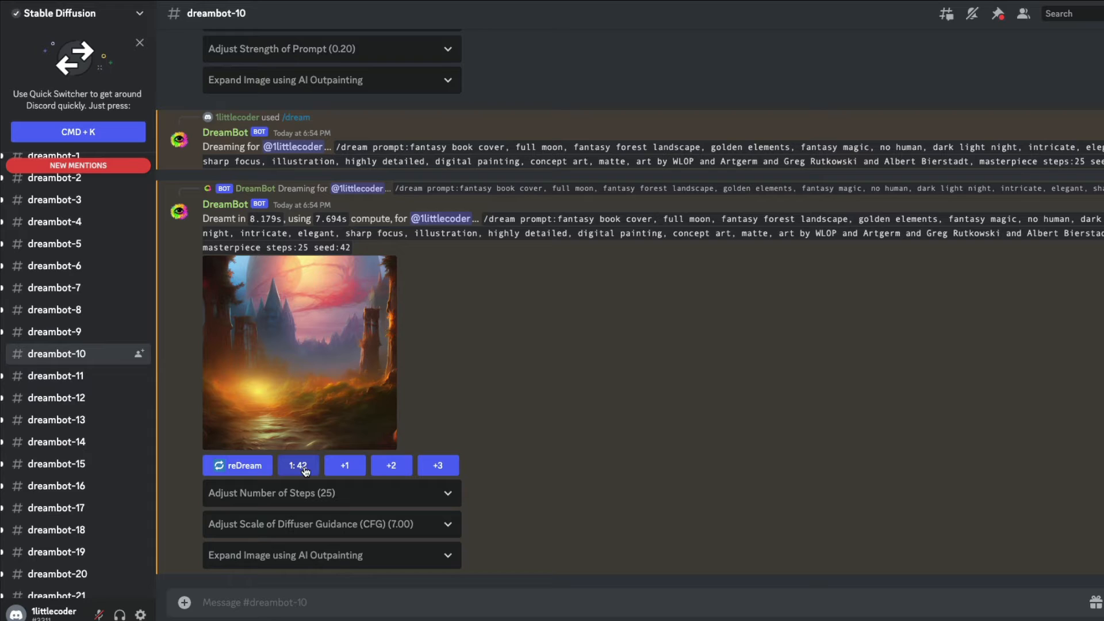
Re-dream the fantasy cover with a random seed, yielding seed 183313150.
left_click(238, 465)
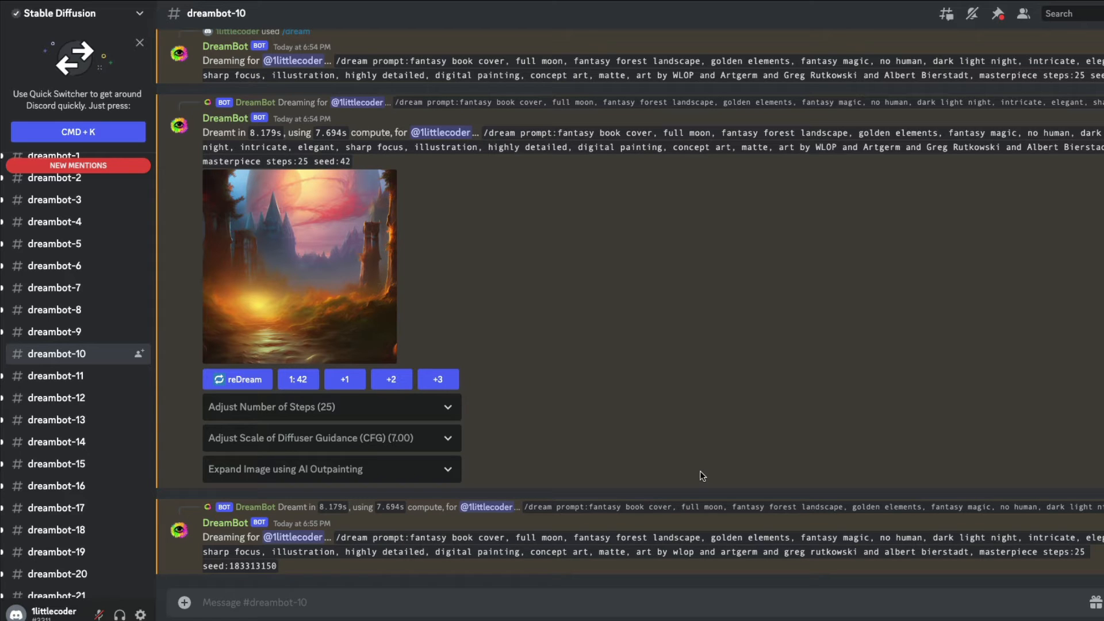
mouse_move(406, 201)
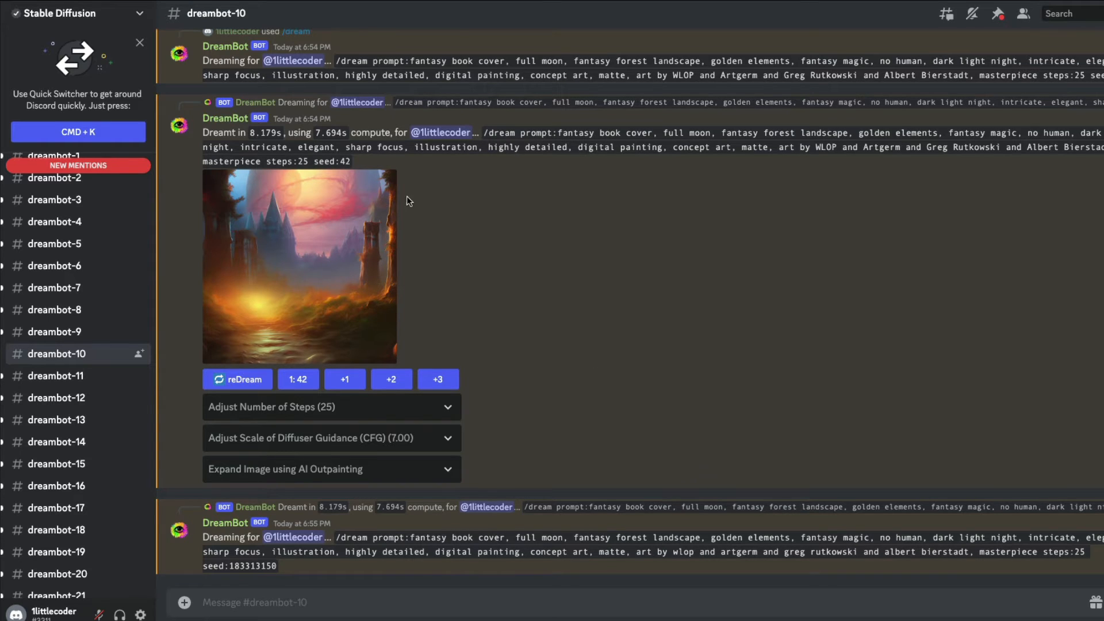
scroll("down", 3)
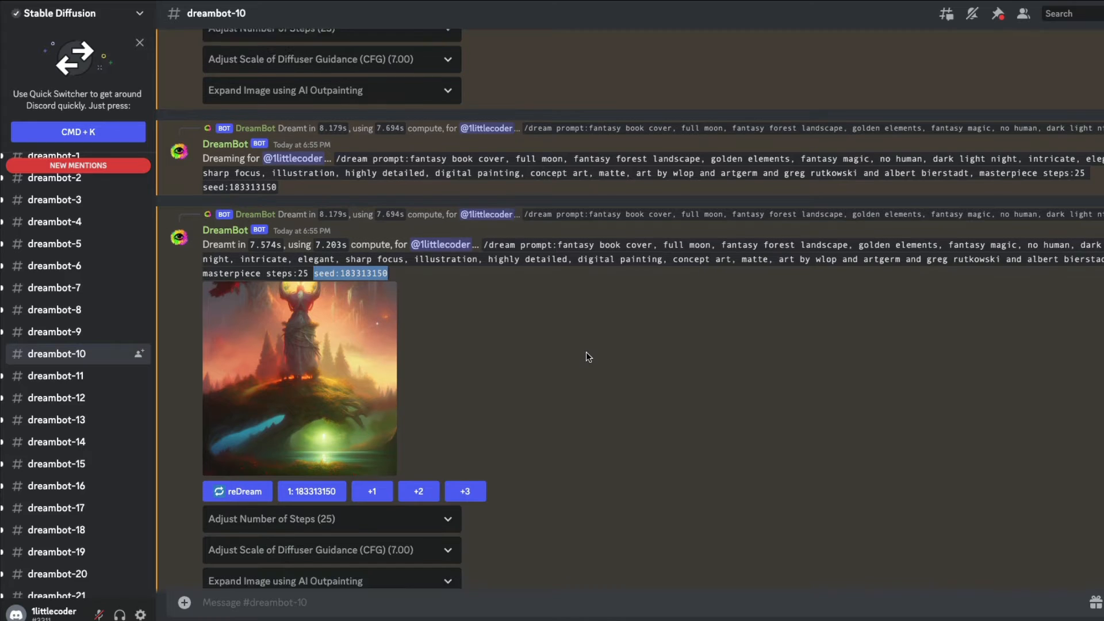
scroll("down", 3)
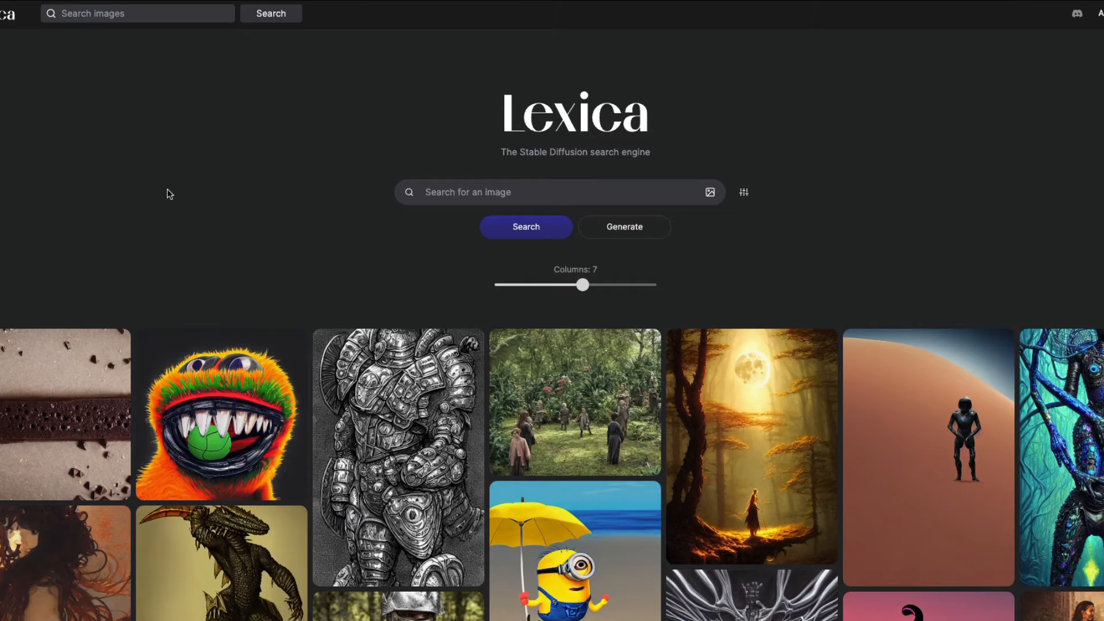
Search Lexica, open the black-and-white cat woman portrait and copy its prompt.
type("emma watson")
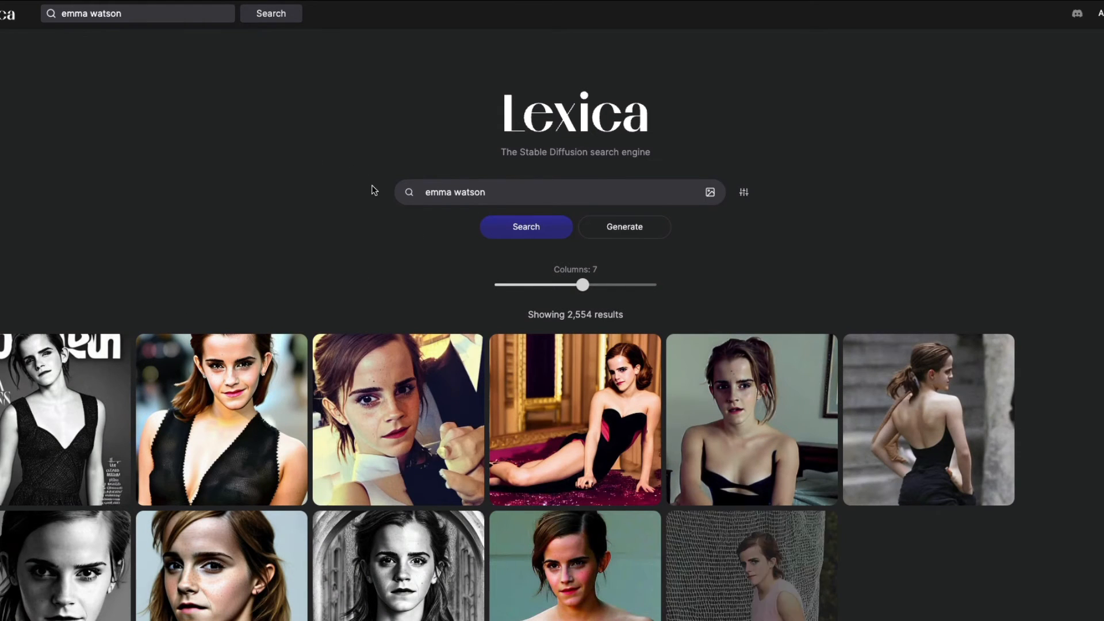
left_click(397, 419)
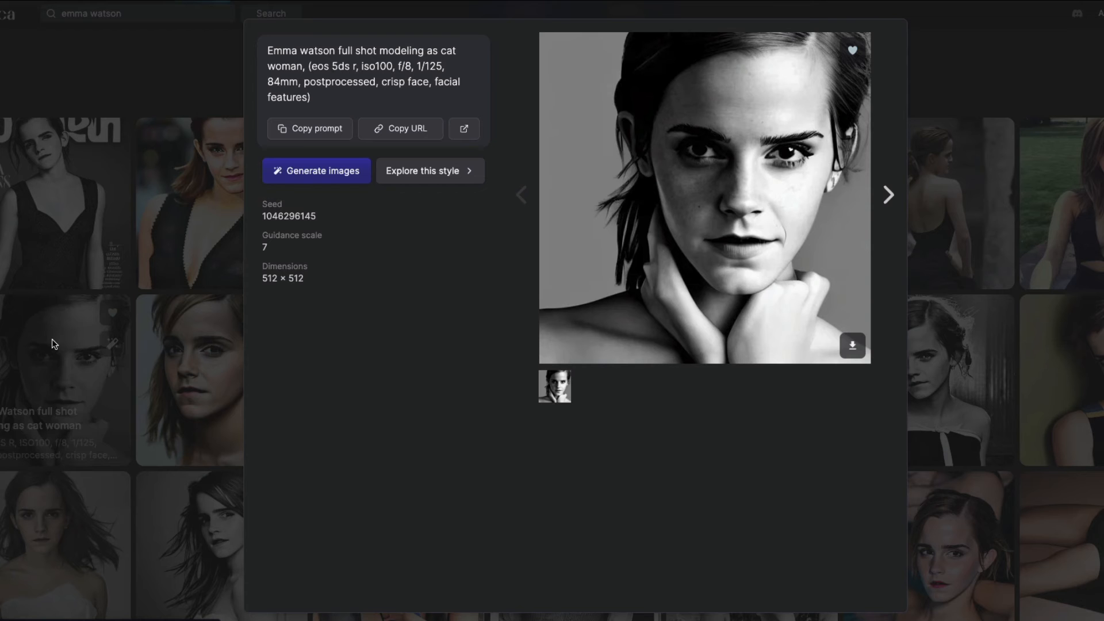
left_click(310, 128)
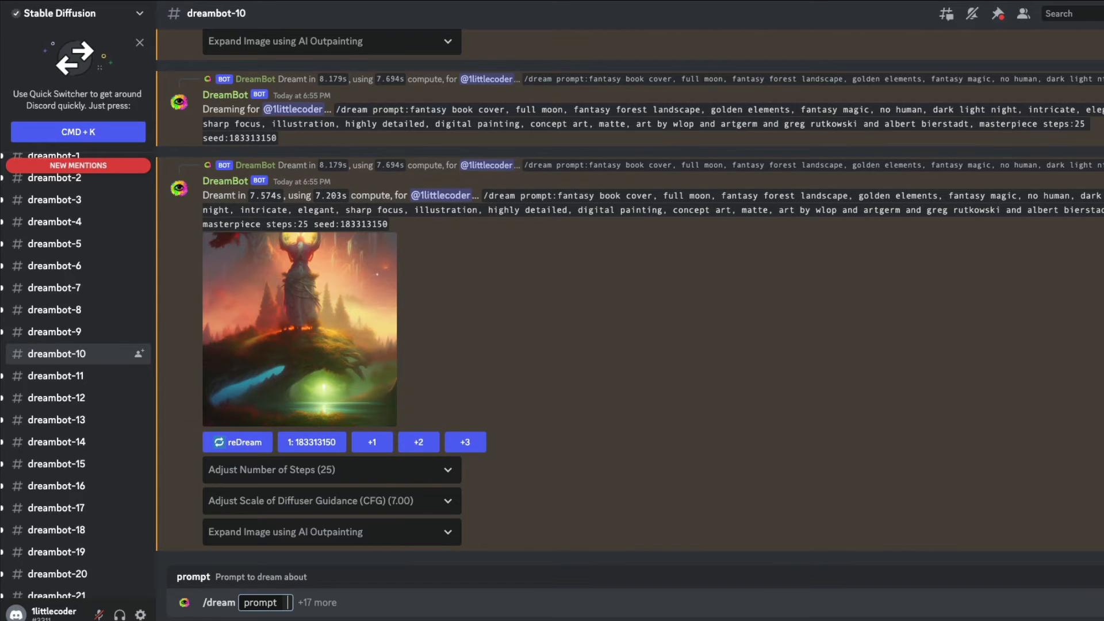
Dream the 'Emma Watson full shot modeling as cat woman' prompt and view the results.
type("Emma Watson full shot modeling as cat woman, (EOS 5DS R, ISO100, f/8, 1/125, 84mm, postprocessed, crisp face, facial features)")
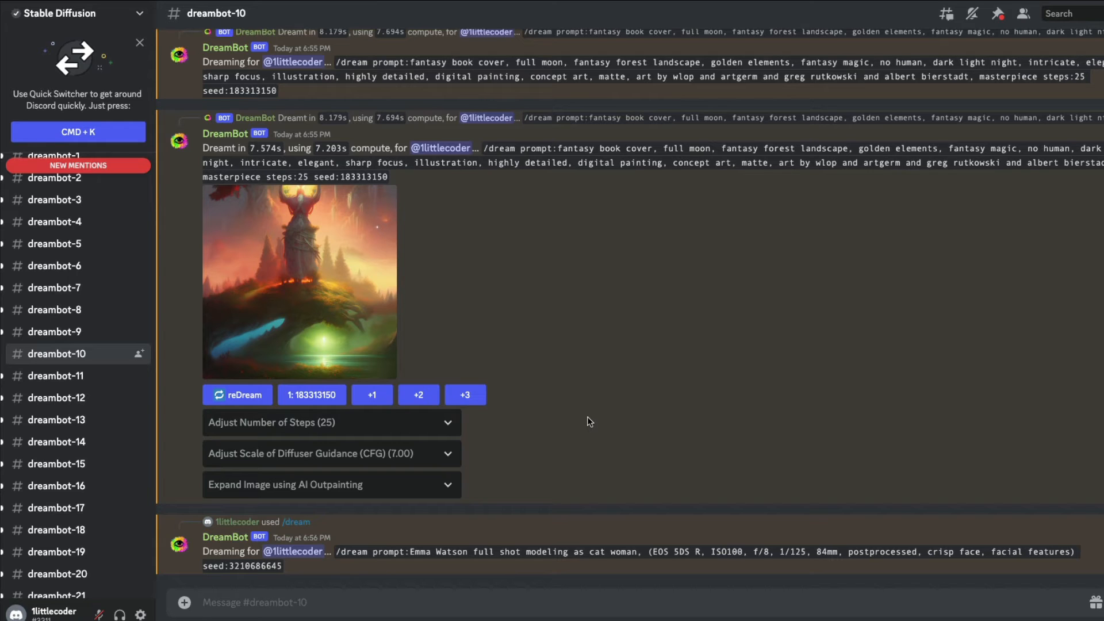
scroll("down", 3)
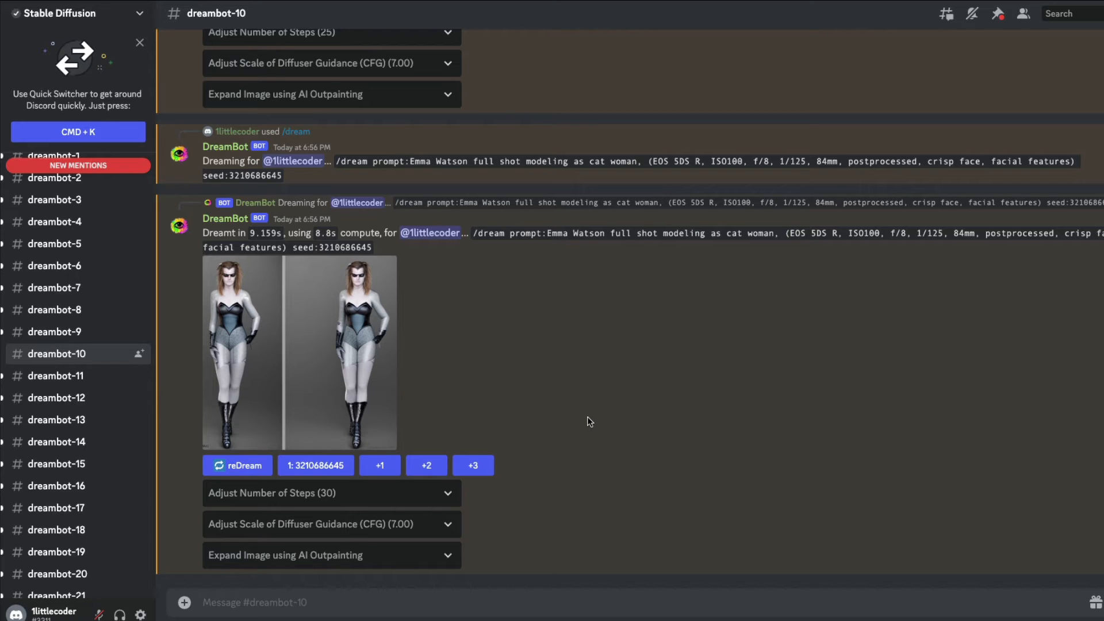
mouse_move(695, 234)
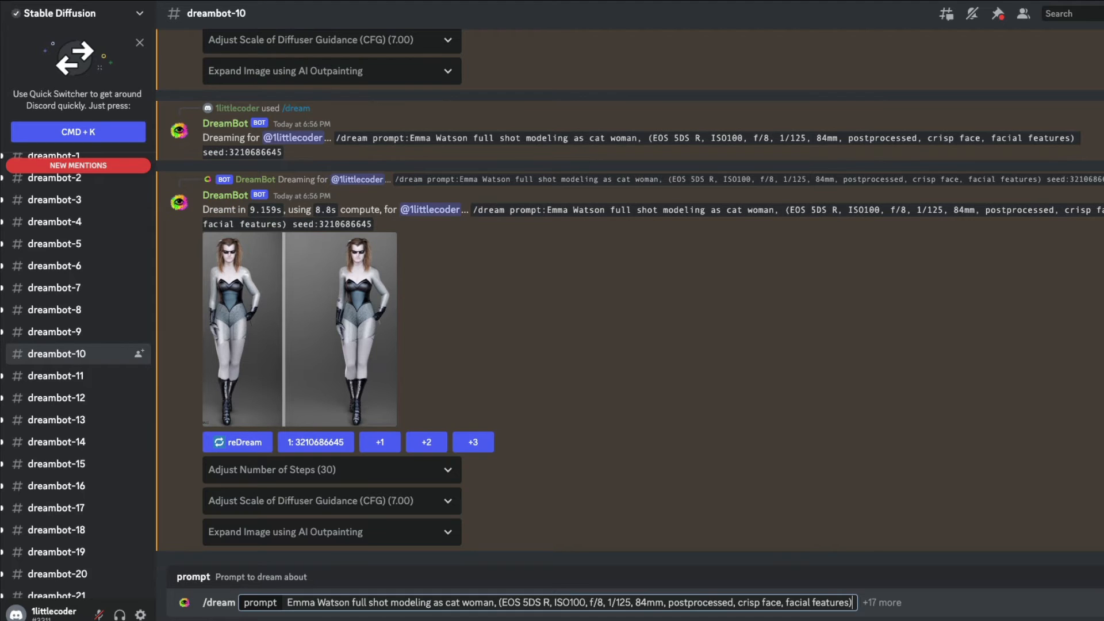
Add the model option and try versions 2 and 1.x in the model filter.
type("model")
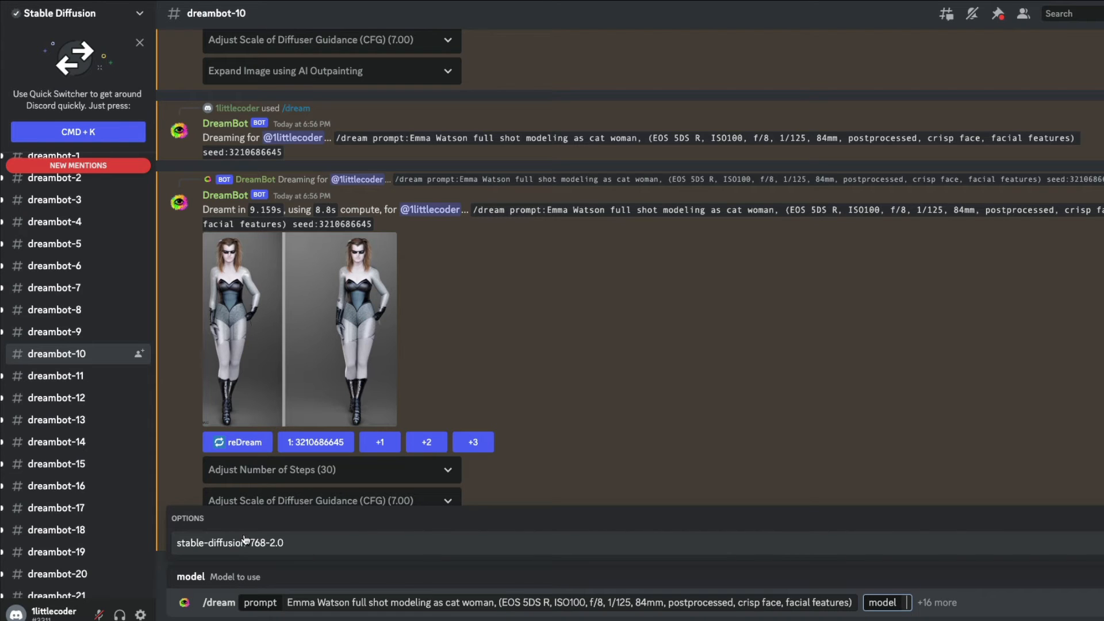
mouse_move(381, 534)
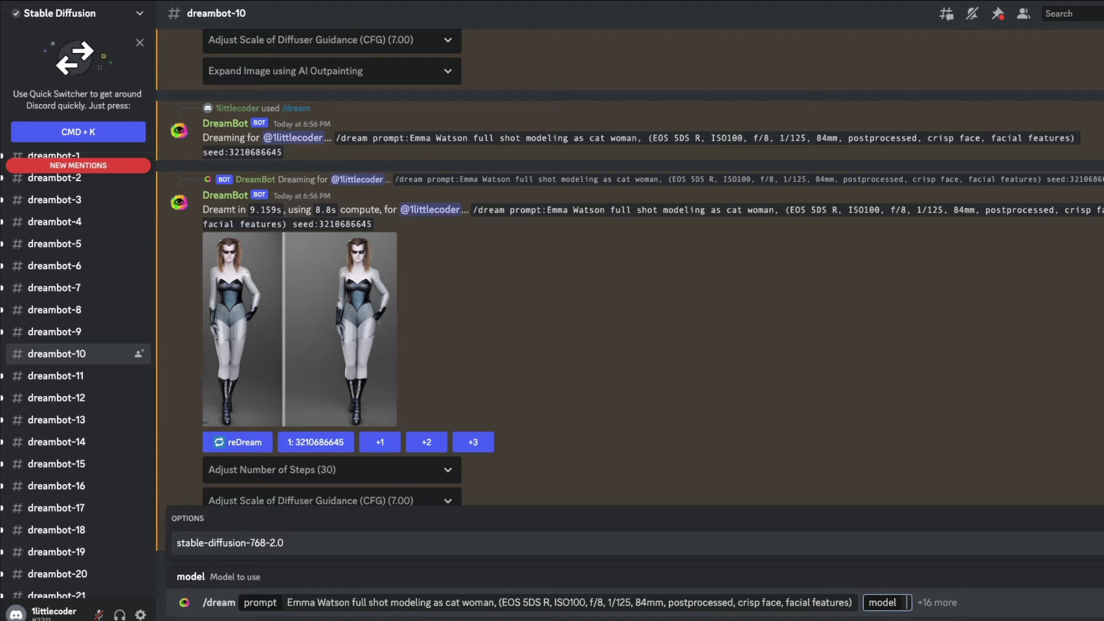
type("2")
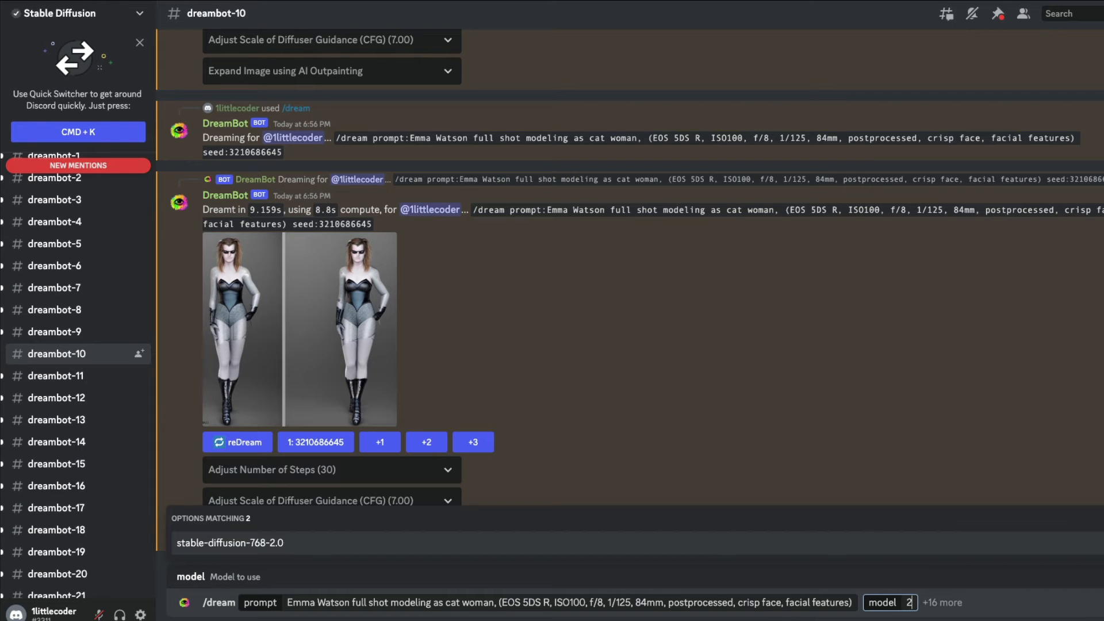
mouse_move(388, 536)
type("5")
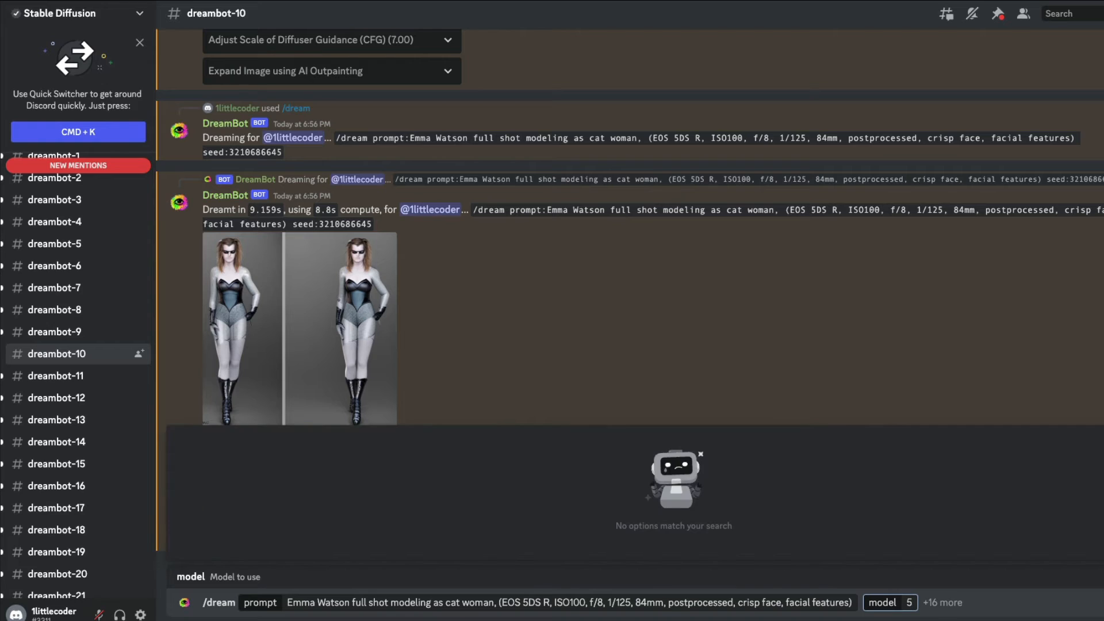
type("1.")
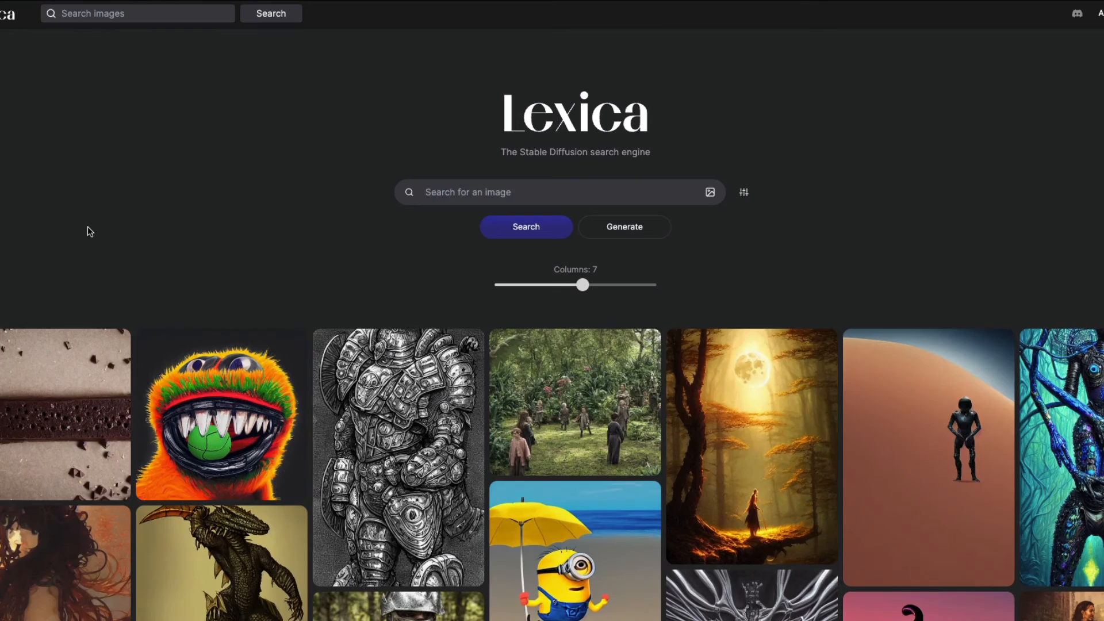
Open the minion-holding-umbrella-at-the-beach painting on Lexica.
scroll("down", 3)
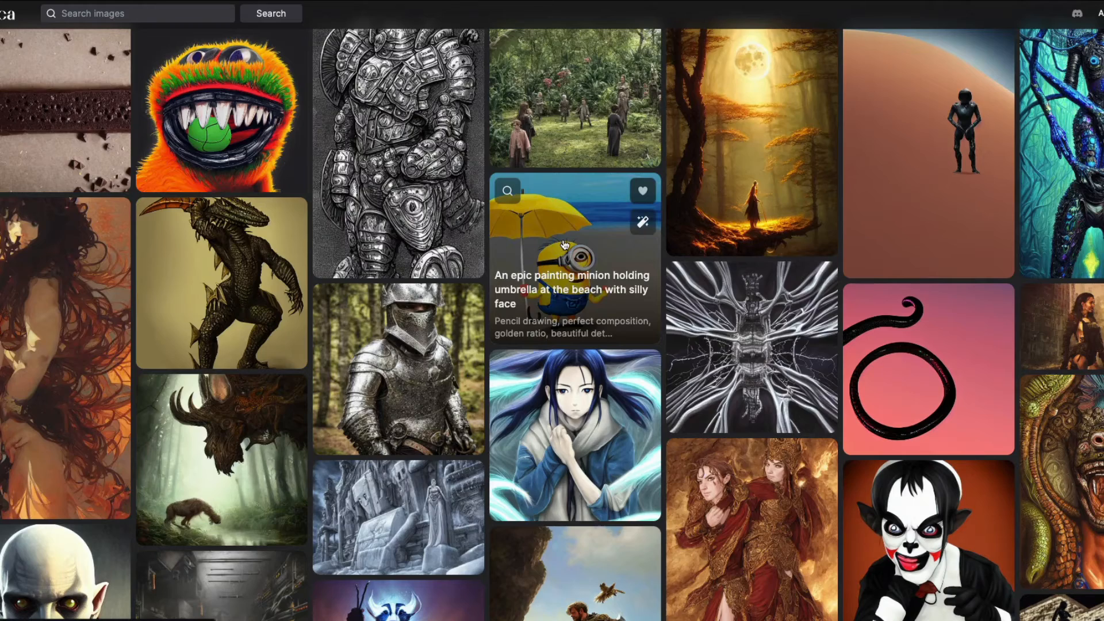
left_click(574, 253)
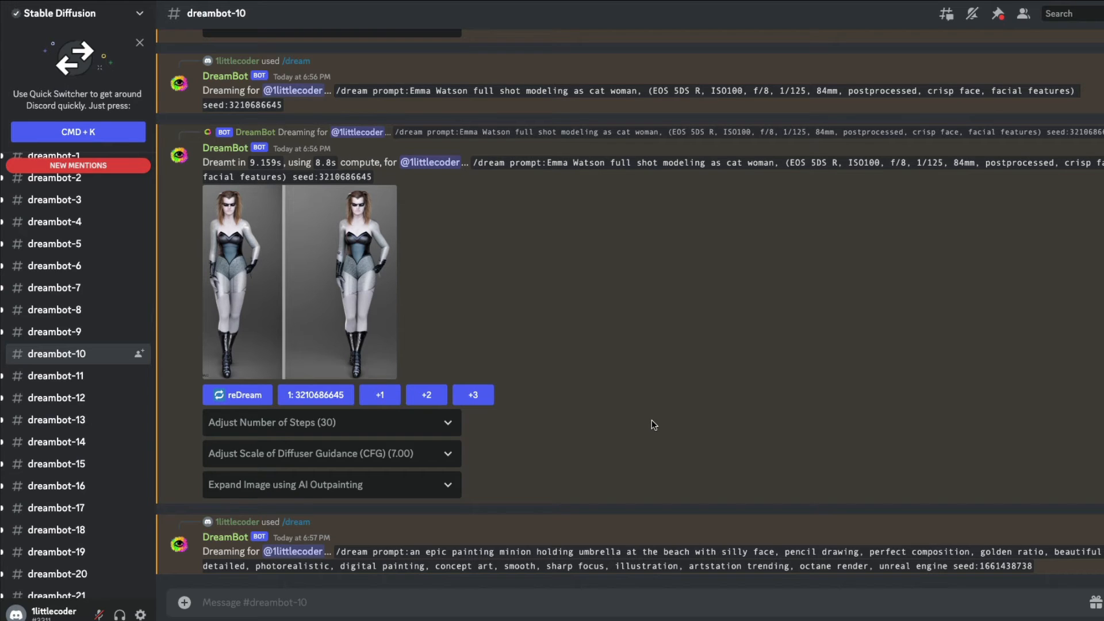
mouse_move(533, 543)
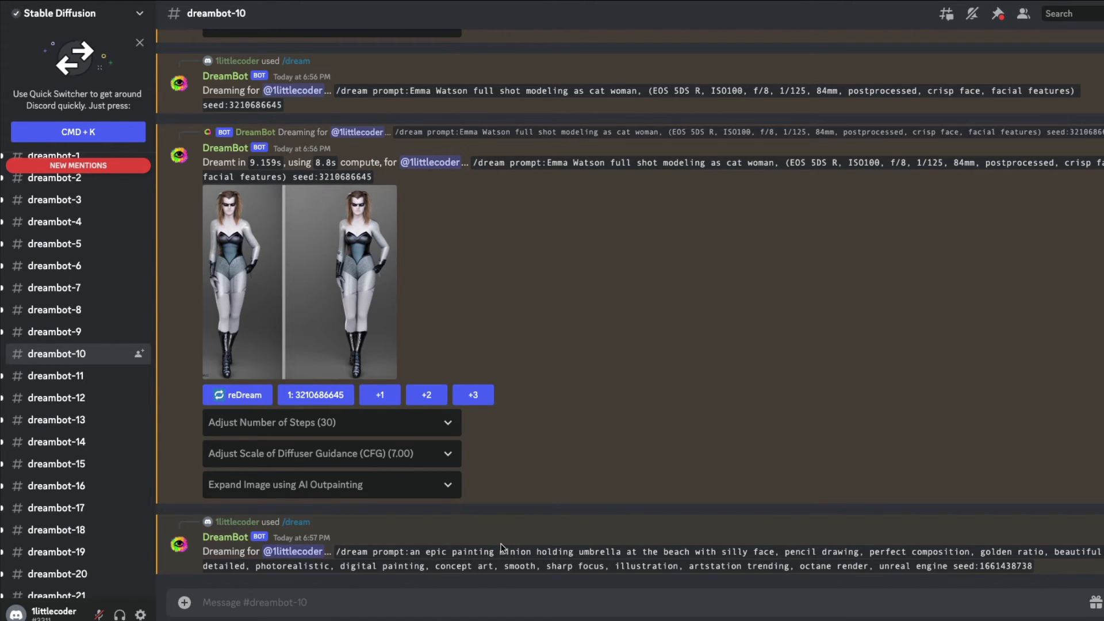
scroll("down", 3)
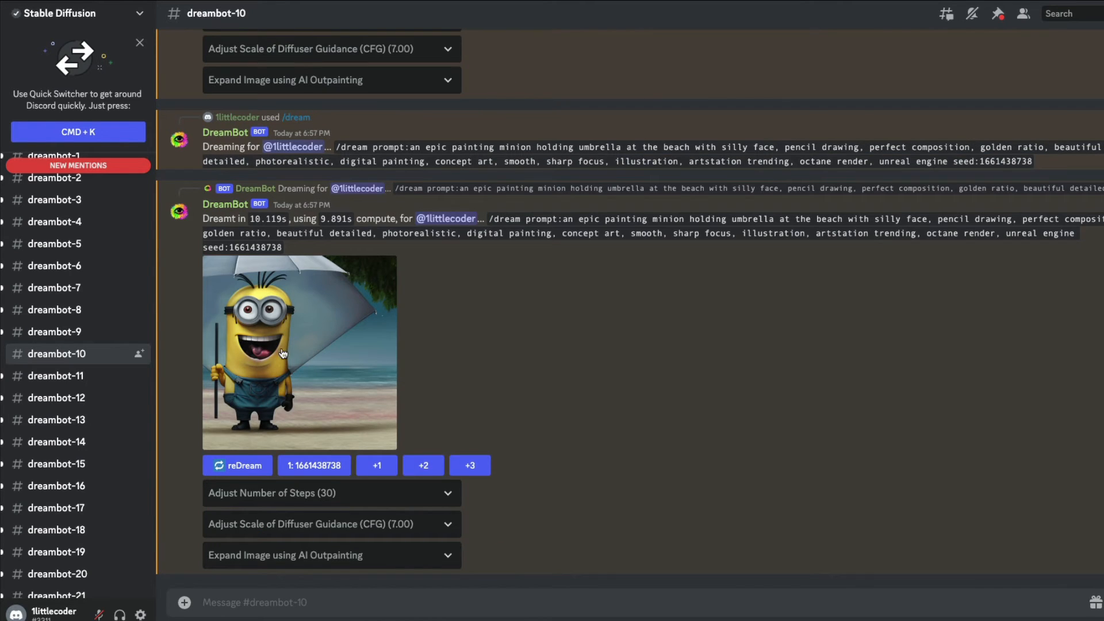
mouse_move(320, 454)
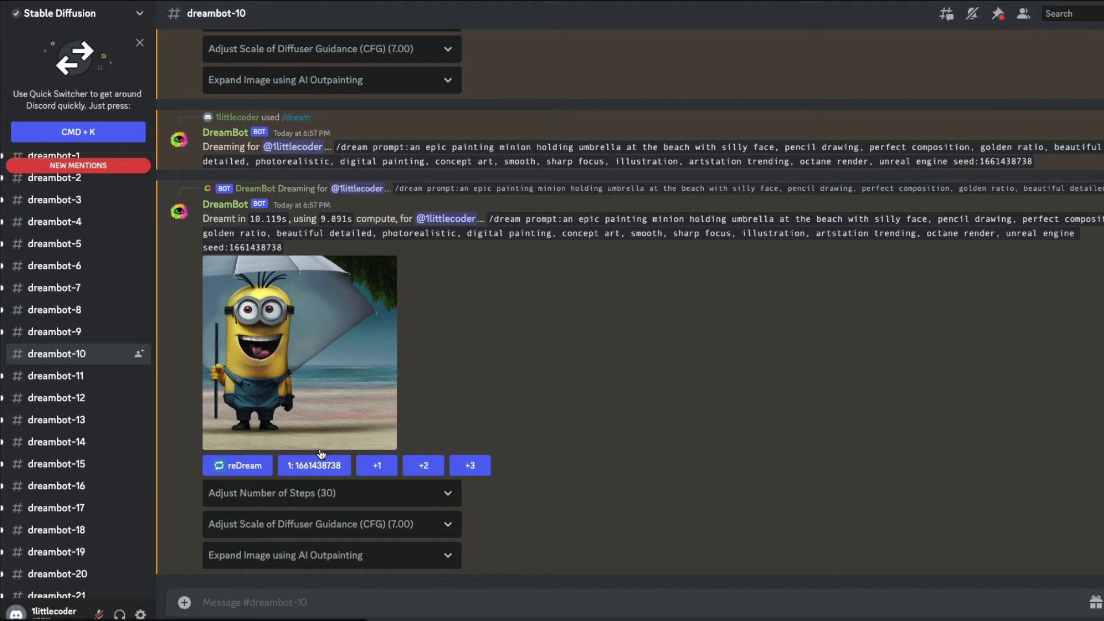
mouse_move(313, 563)
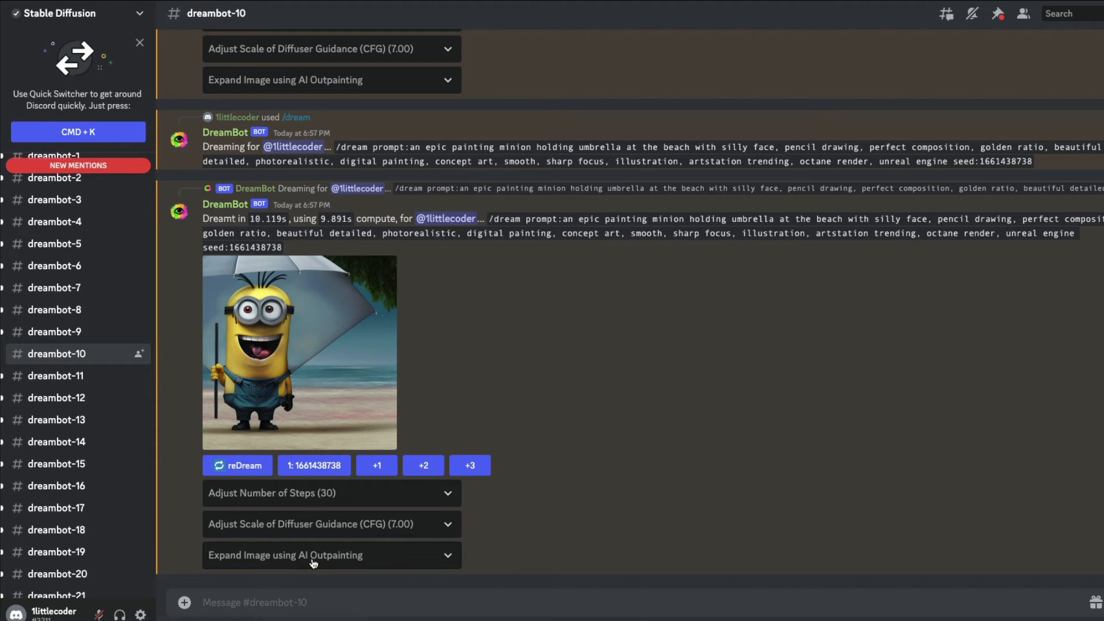
Request a 1088x832 left-and-right outpaint of the minion beach image from DreamBot.
left_click(331, 555)
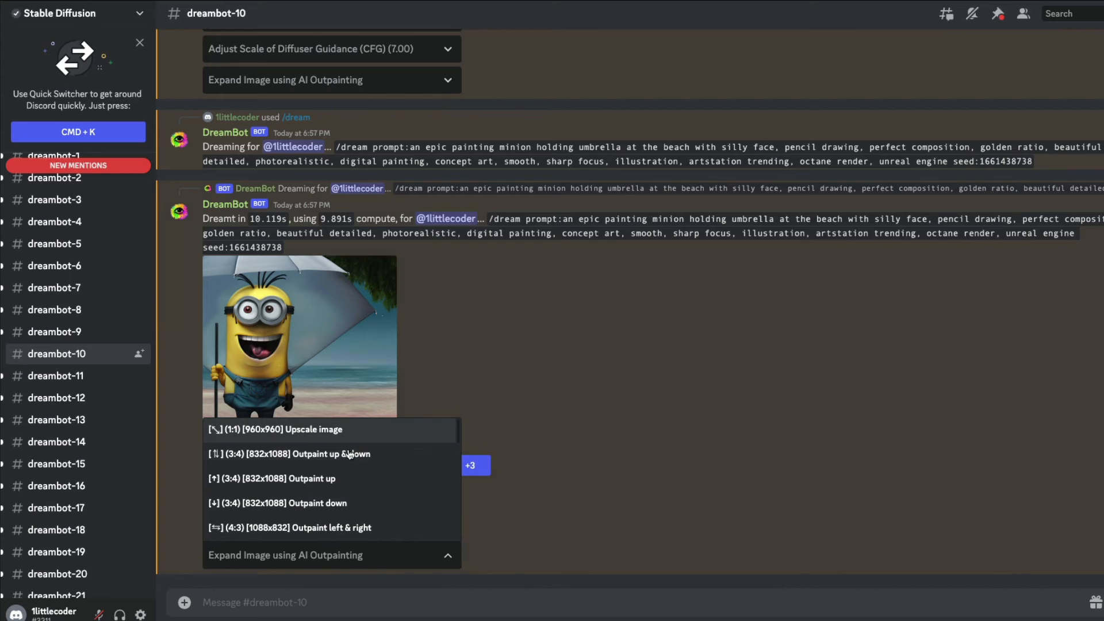
mouse_move(306, 429)
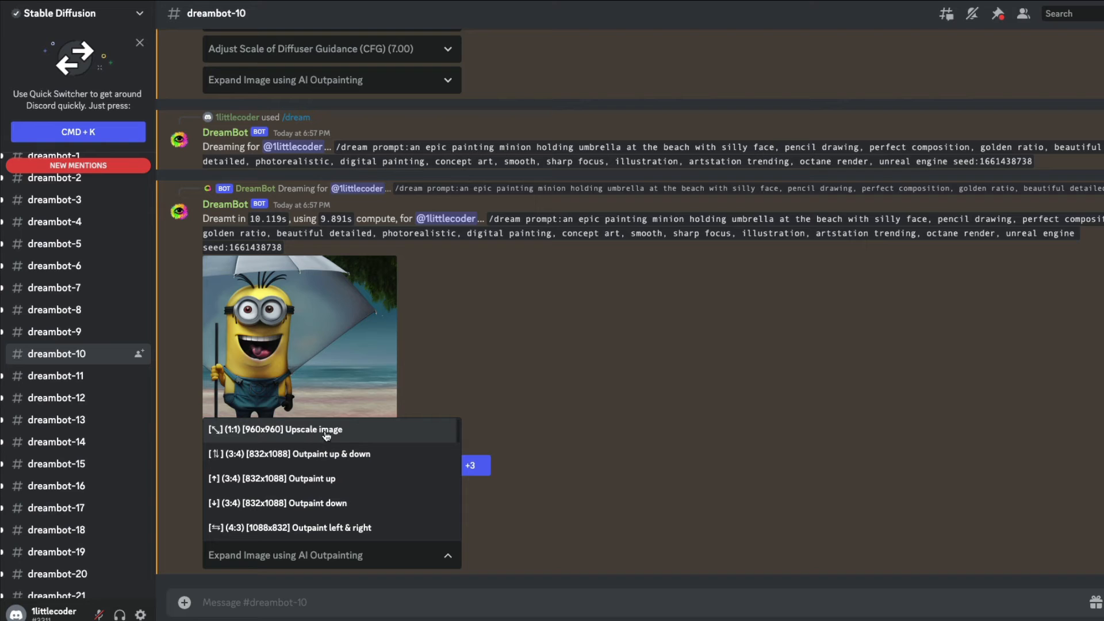
mouse_move(325, 453)
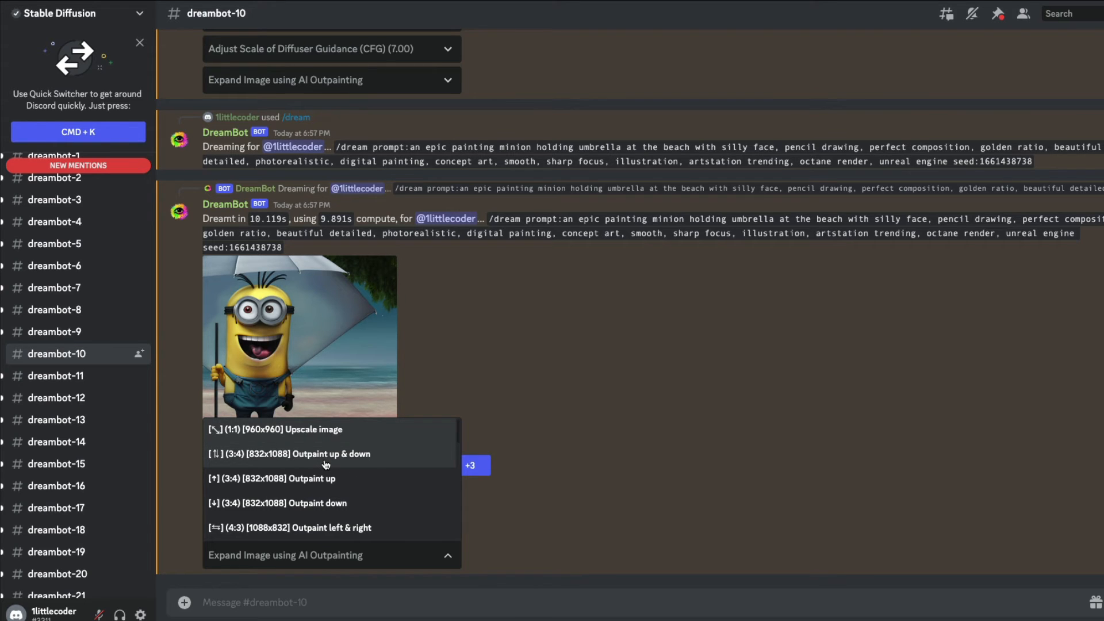
mouse_move(296, 429)
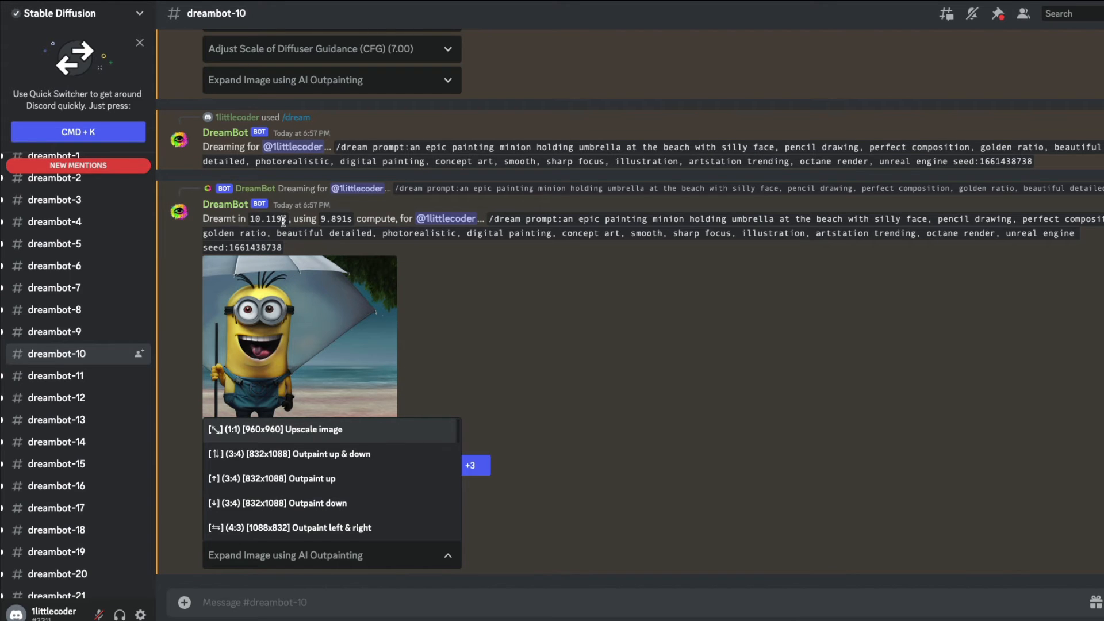
mouse_move(326, 507)
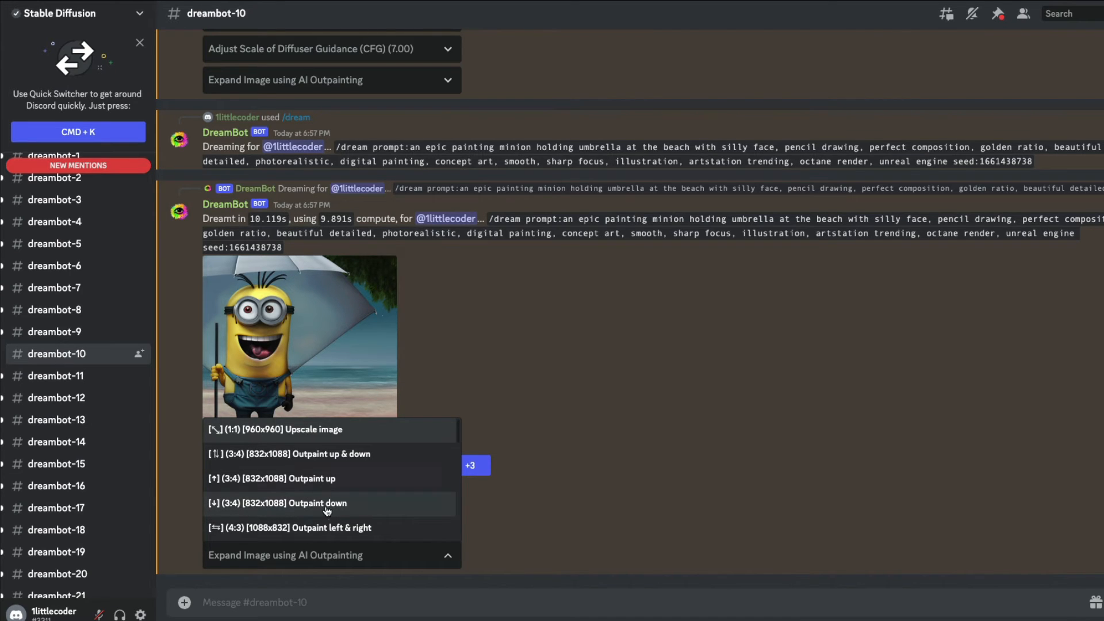
scroll("down", 3)
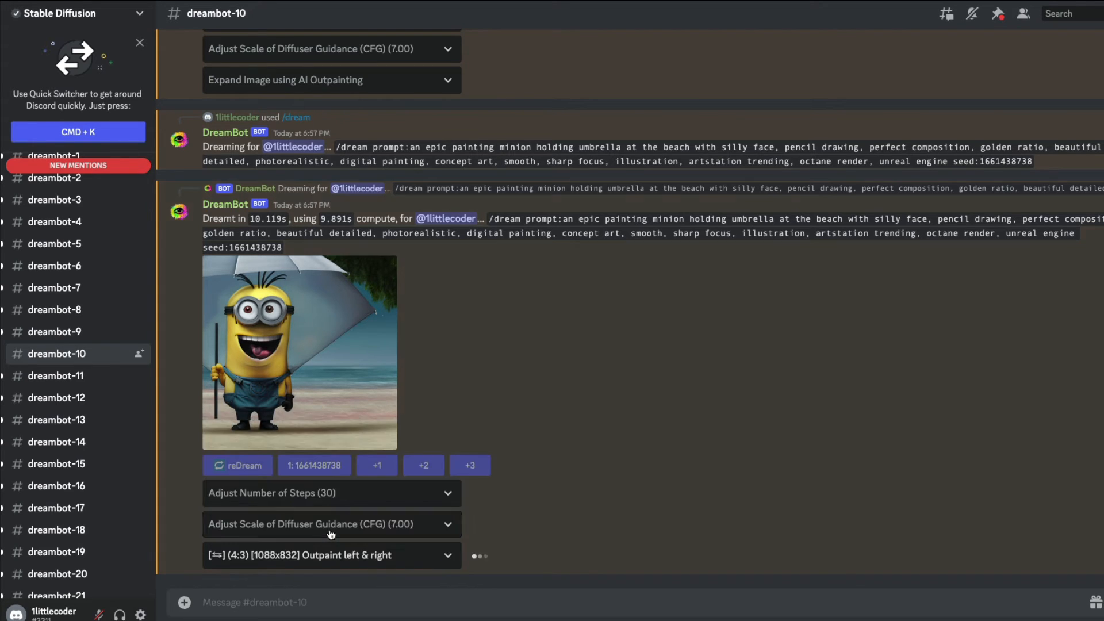
mouse_move(658, 526)
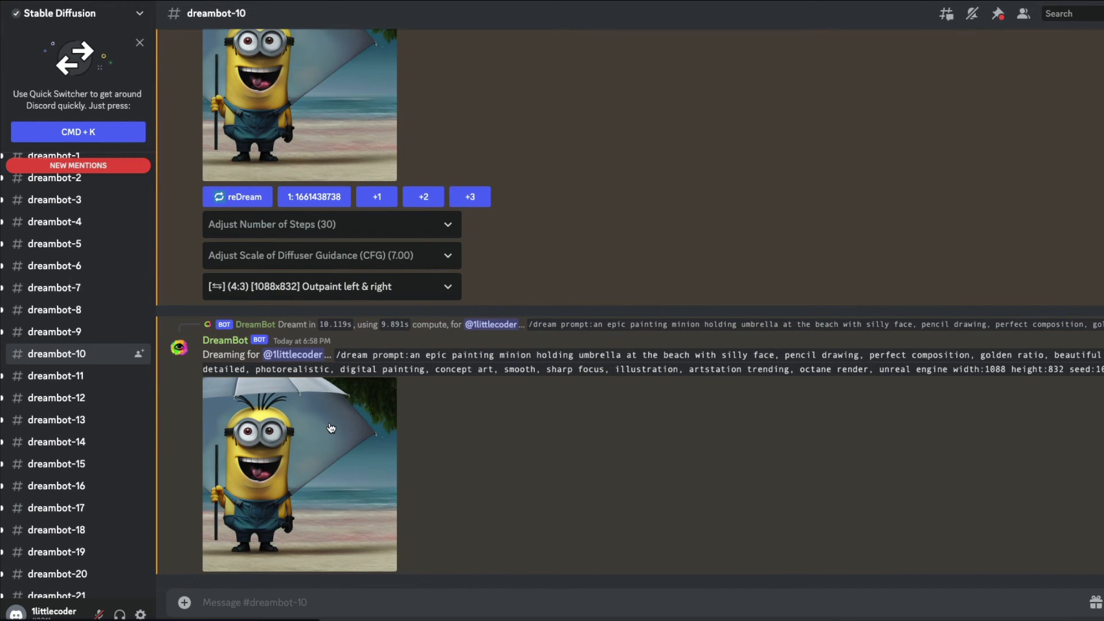
mouse_move(493, 454)
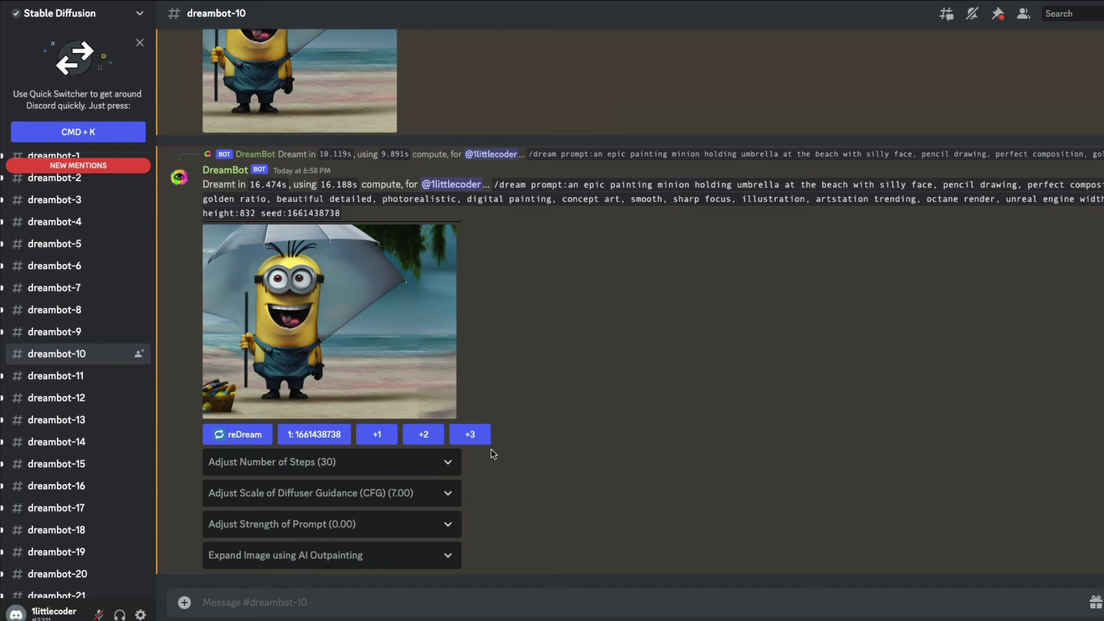
mouse_move(376, 329)
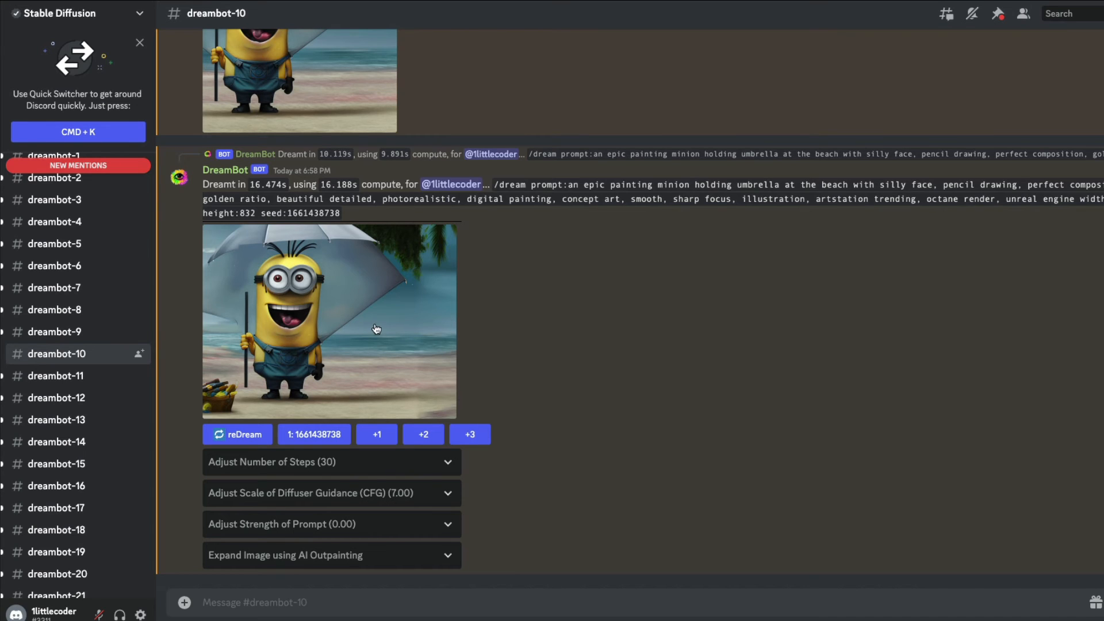
mouse_move(348, 584)
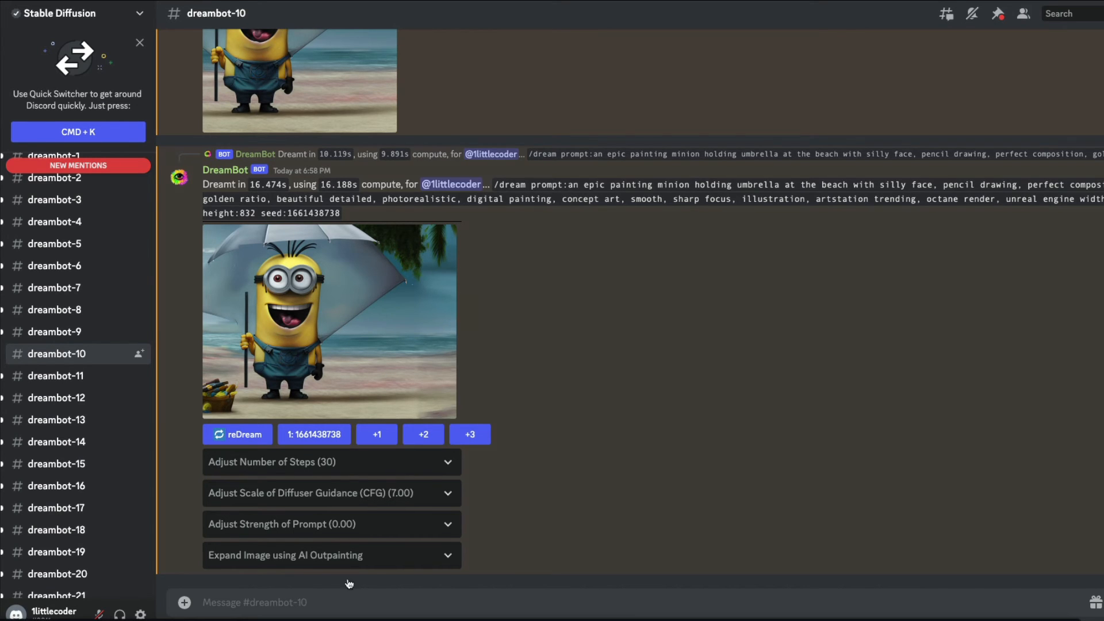
Request a (3:2) 1152x768 left-and-right outpaint of the expanded minion image.
left_click(332, 555)
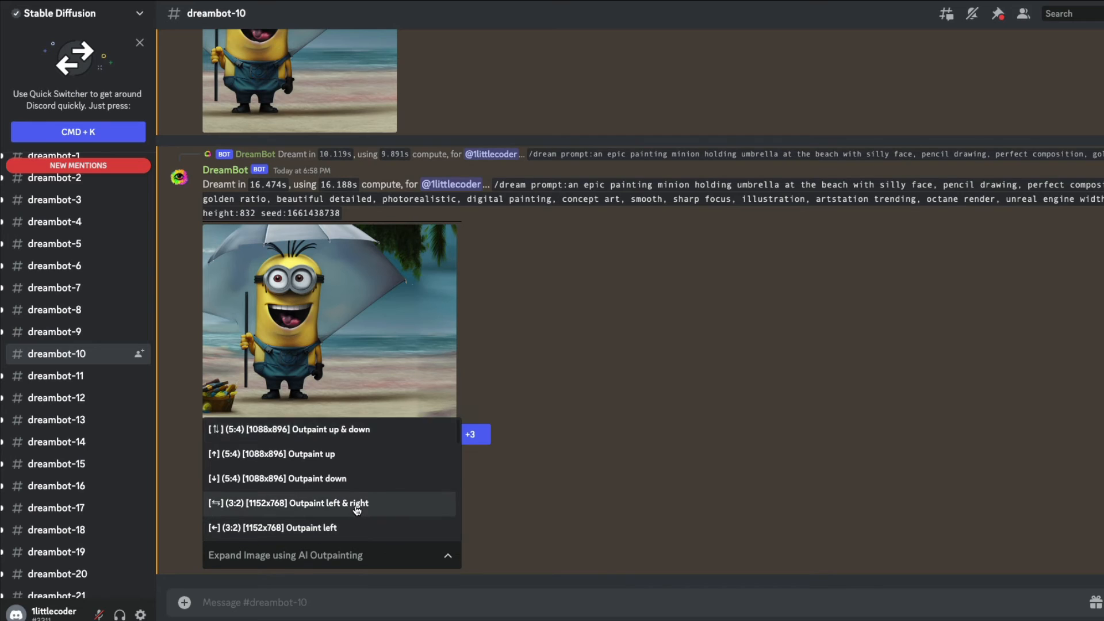
left_click(288, 502)
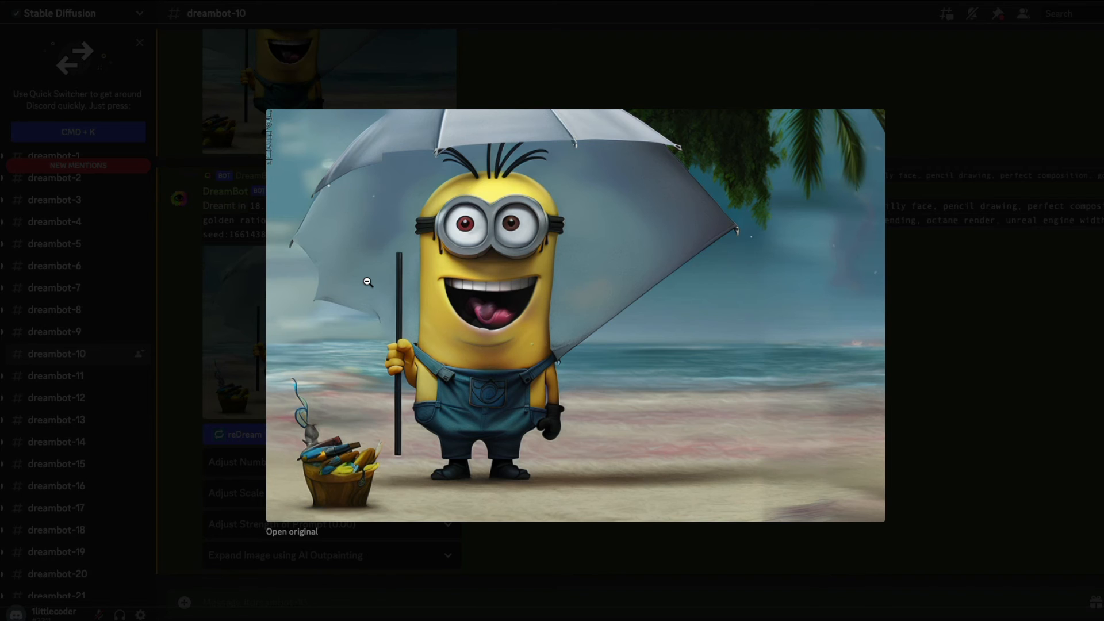
mouse_move(756, 195)
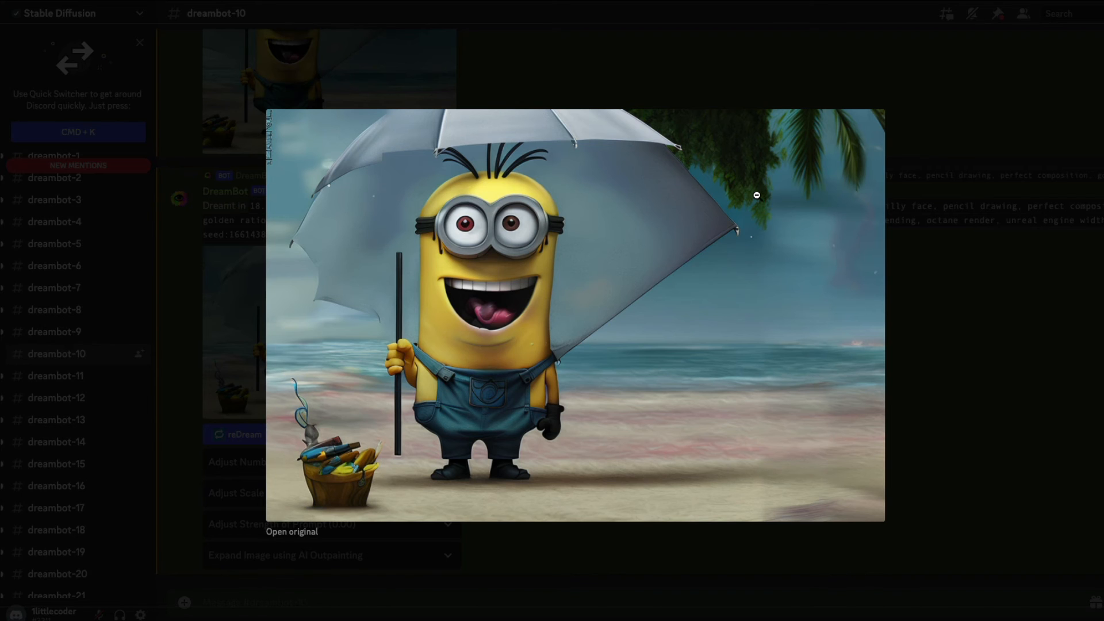
mouse_move(988, 244)
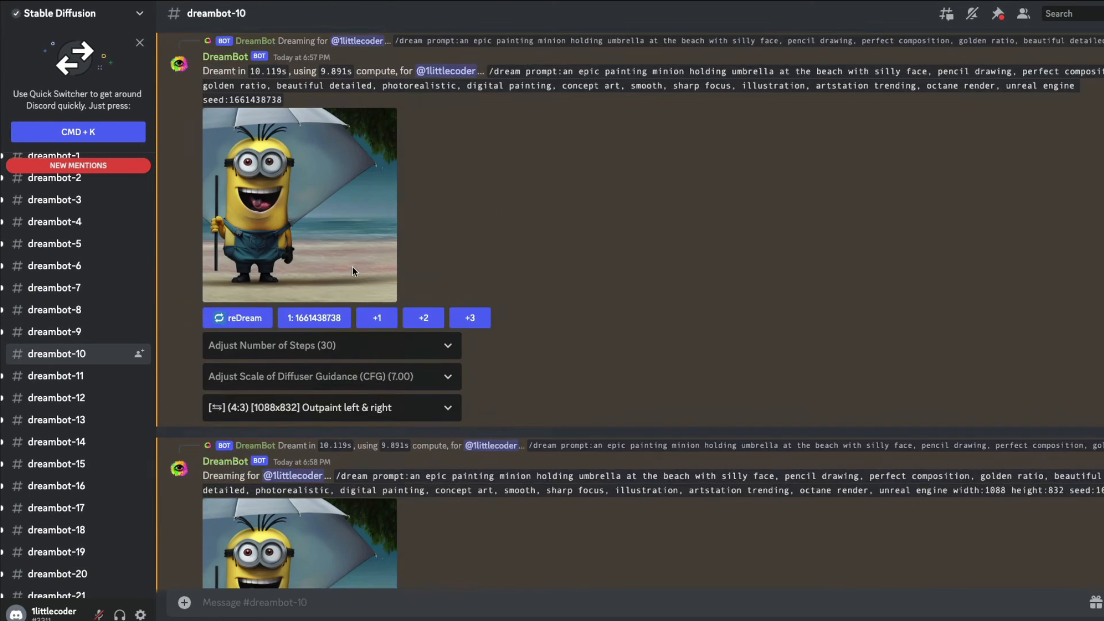
scroll("down", 3)
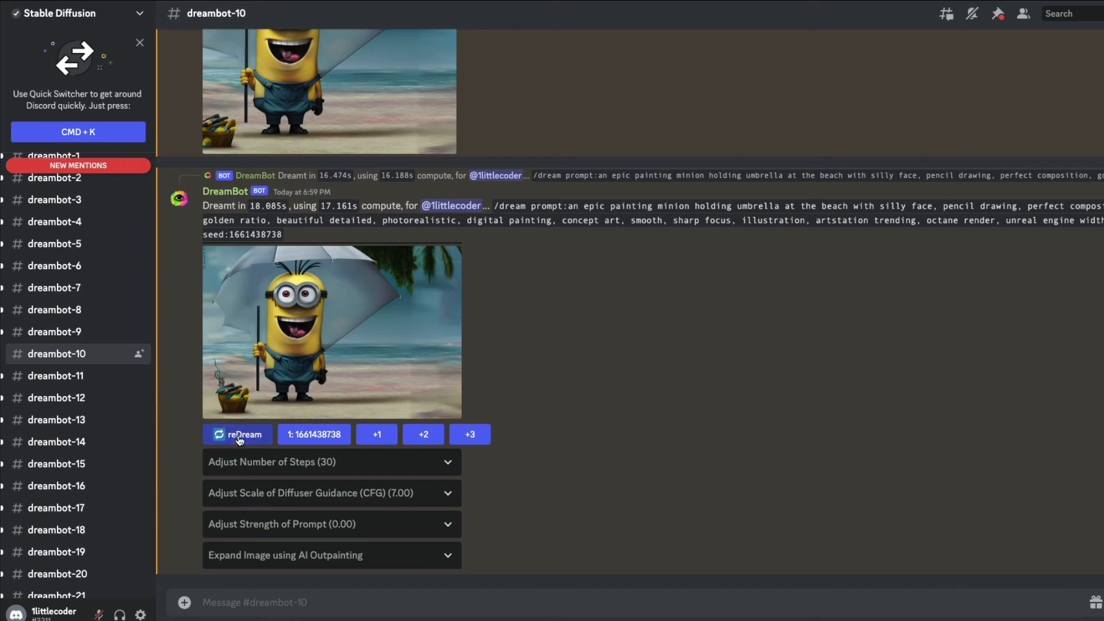
left_click(237, 433)
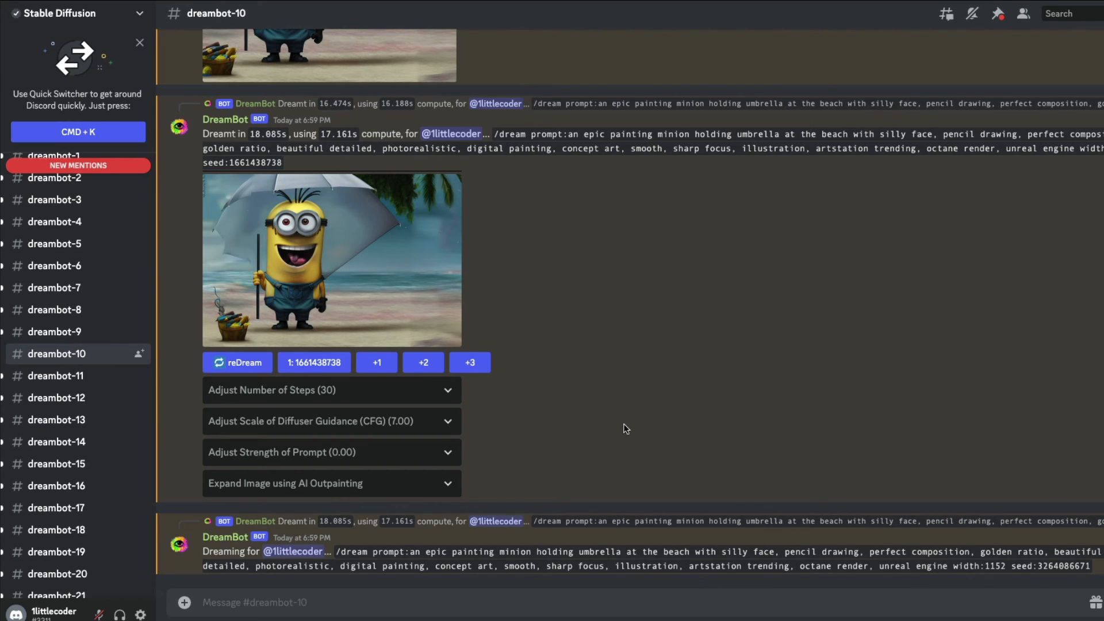
mouse_move(614, 270)
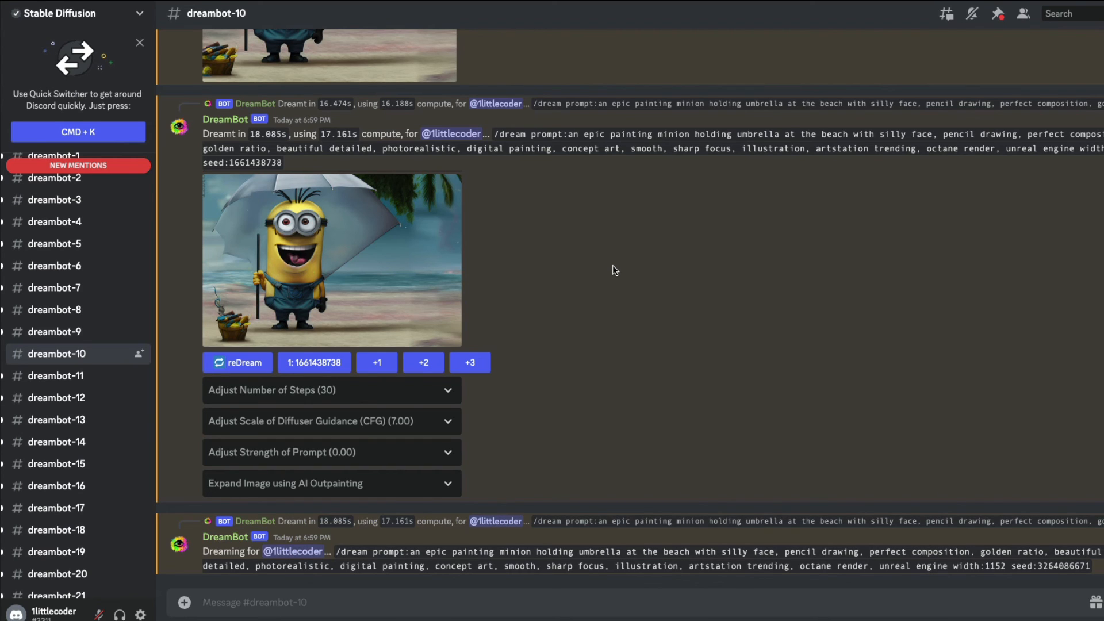
scroll("down", 3)
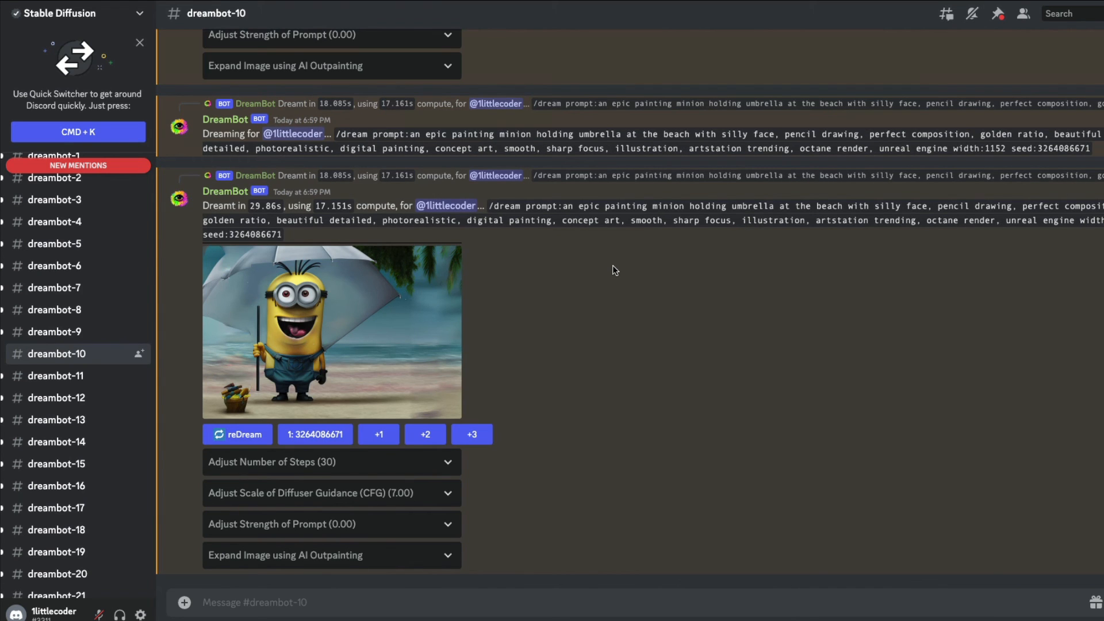
mouse_move(971, 13)
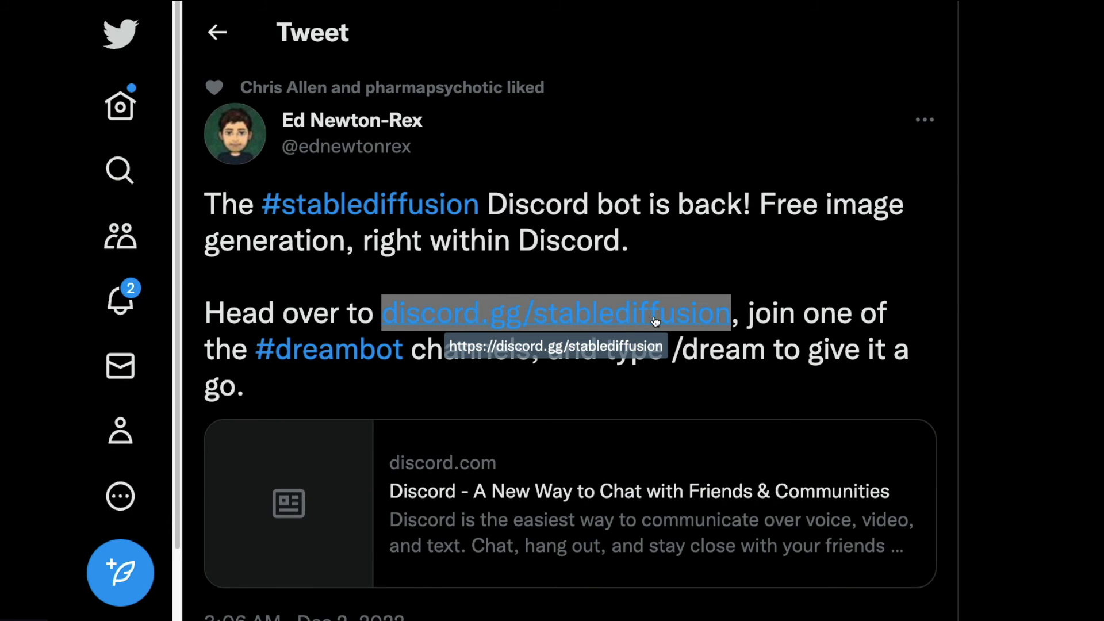
left_click(555, 313)
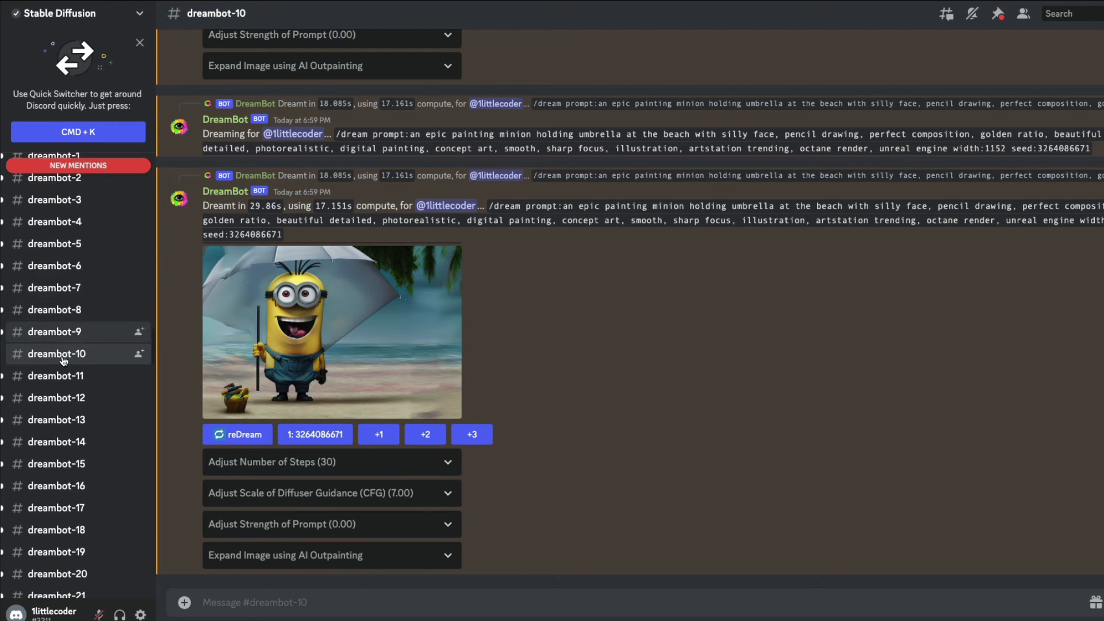
scroll("down", 3)
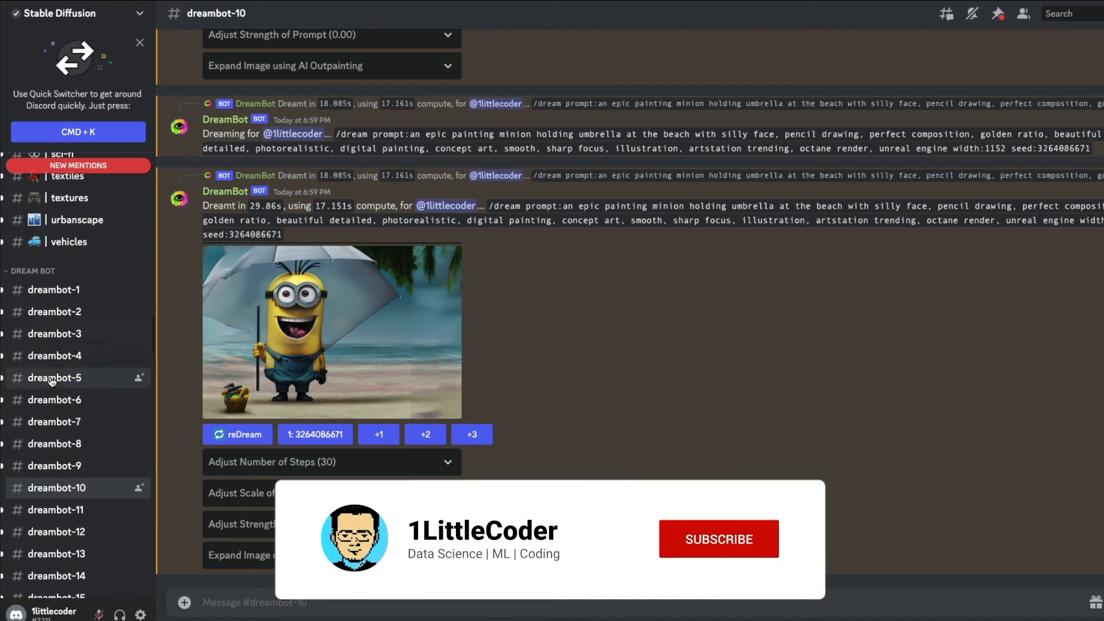
scroll("down", 3)
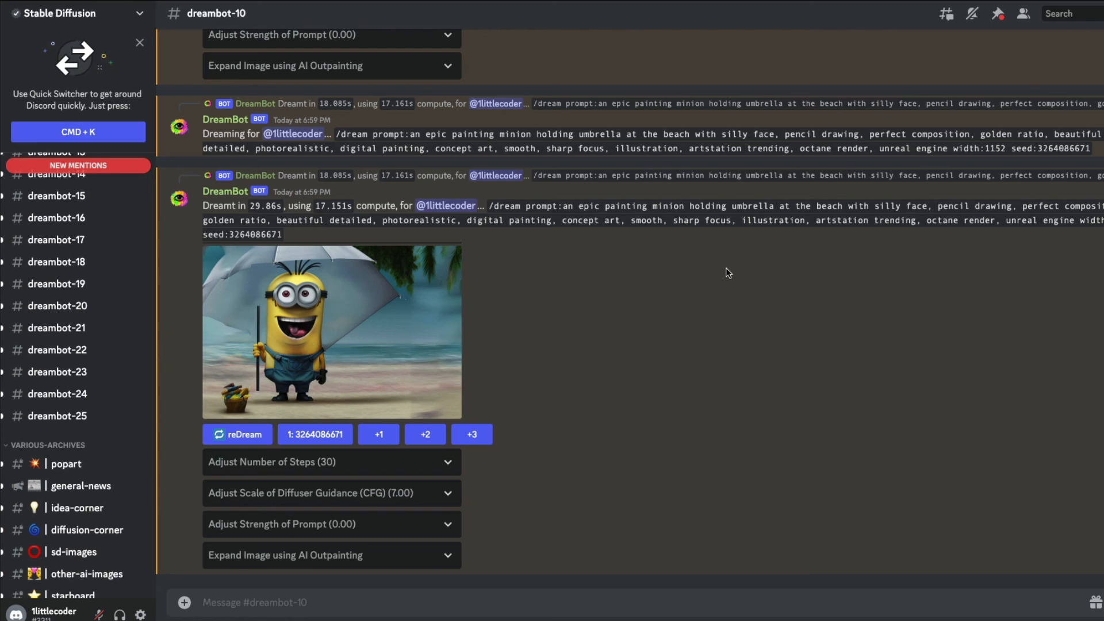
mouse_move(382, 261)
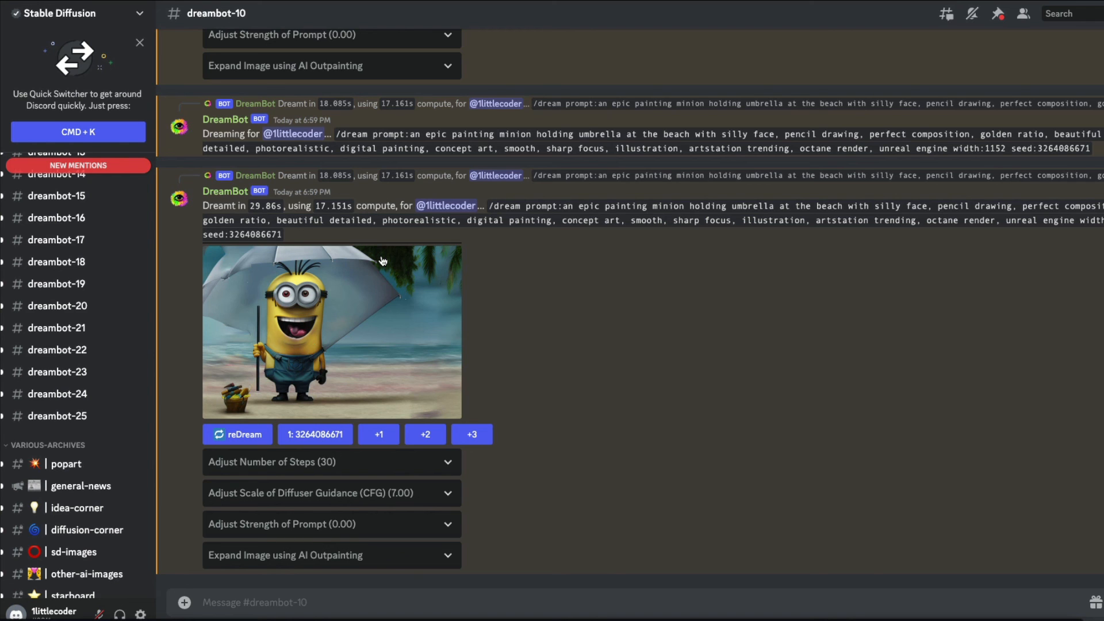
scroll("down", 3)
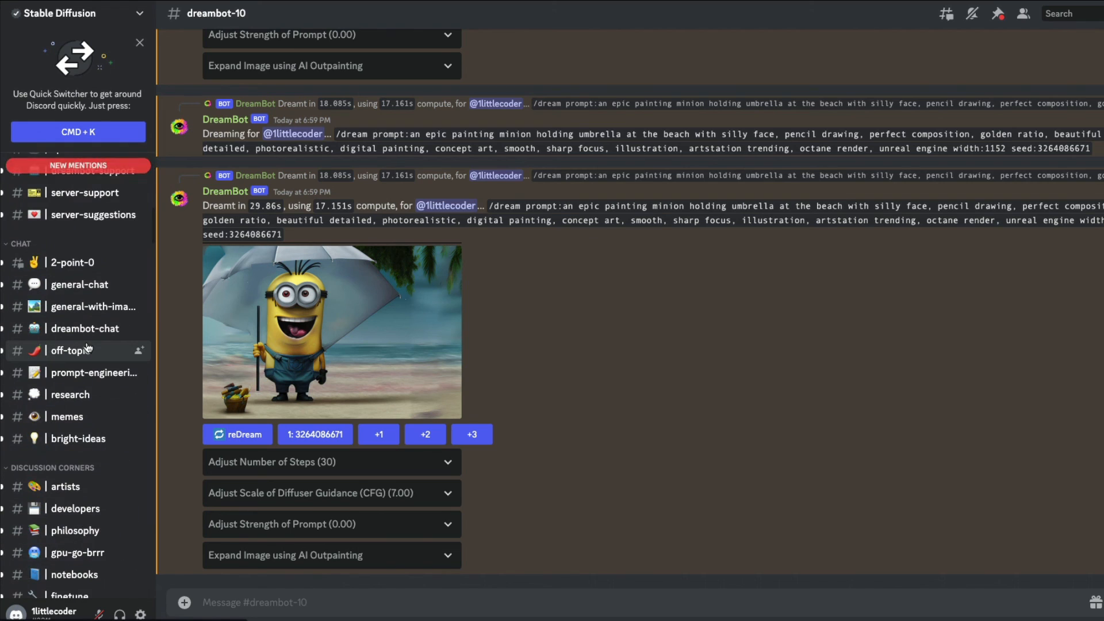
scroll("down", 3)
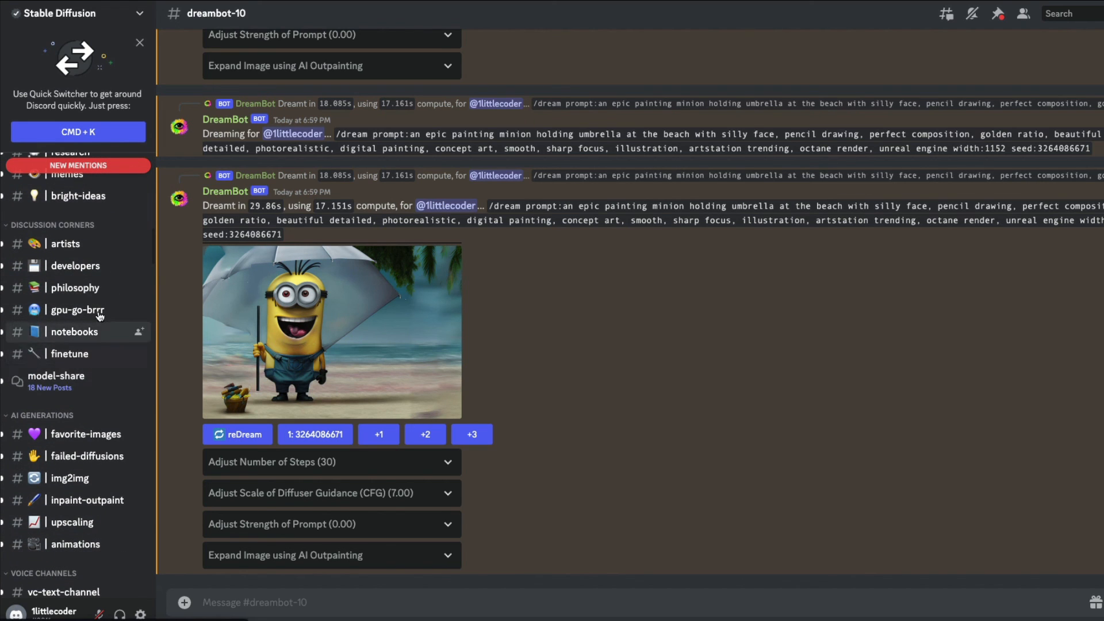
mouse_move(67, 379)
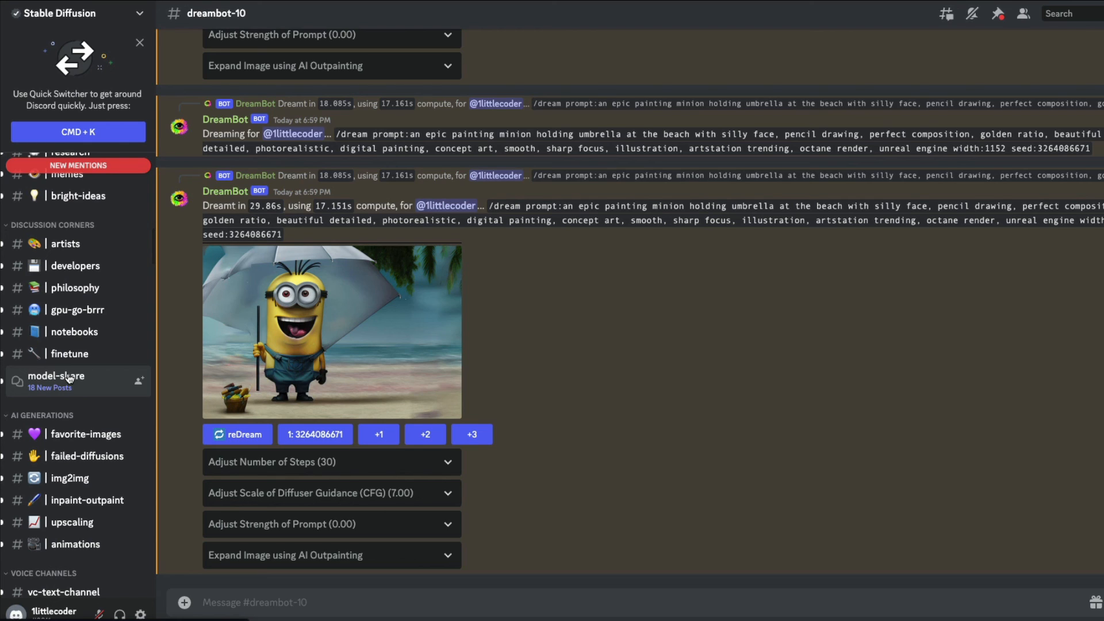
mouse_move(90, 360)
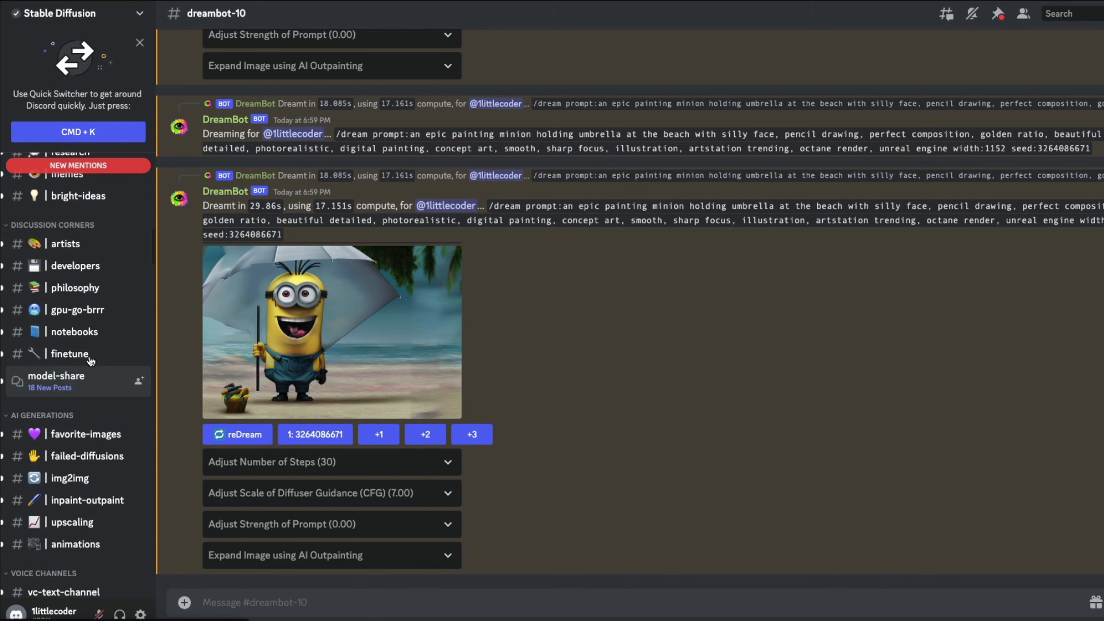
mouse_move(577, 314)
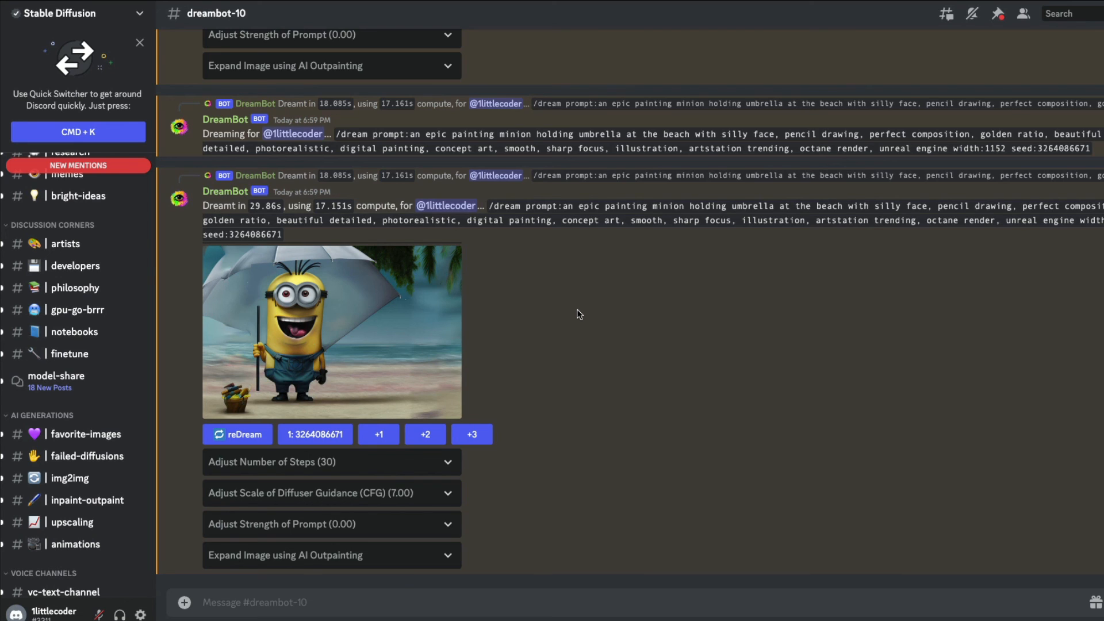